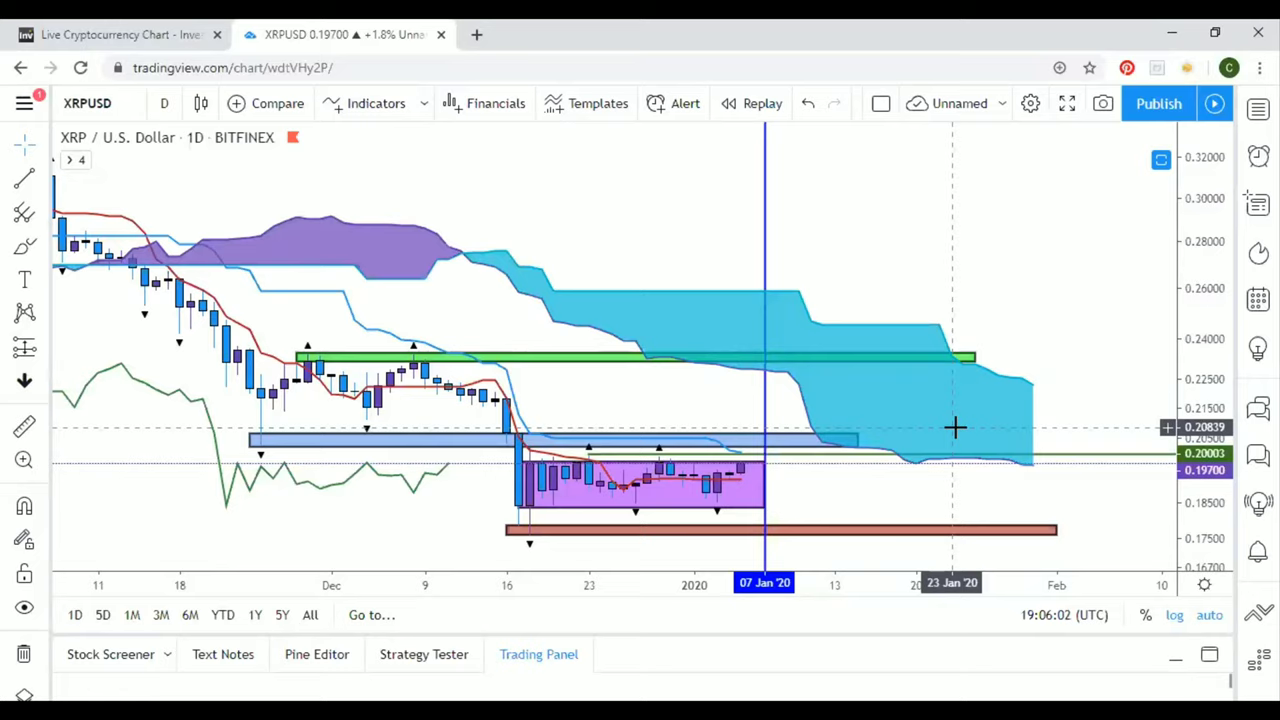
mouse_move(948, 428)
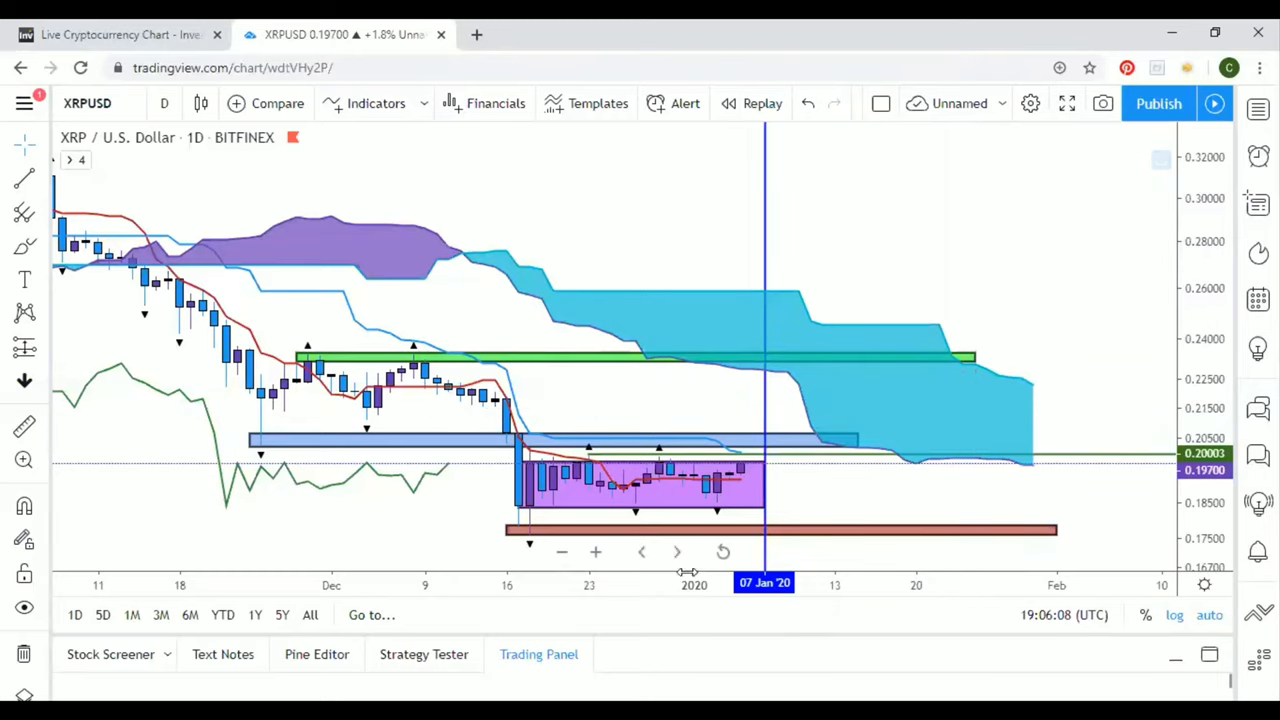
mouse_move(420, 504)
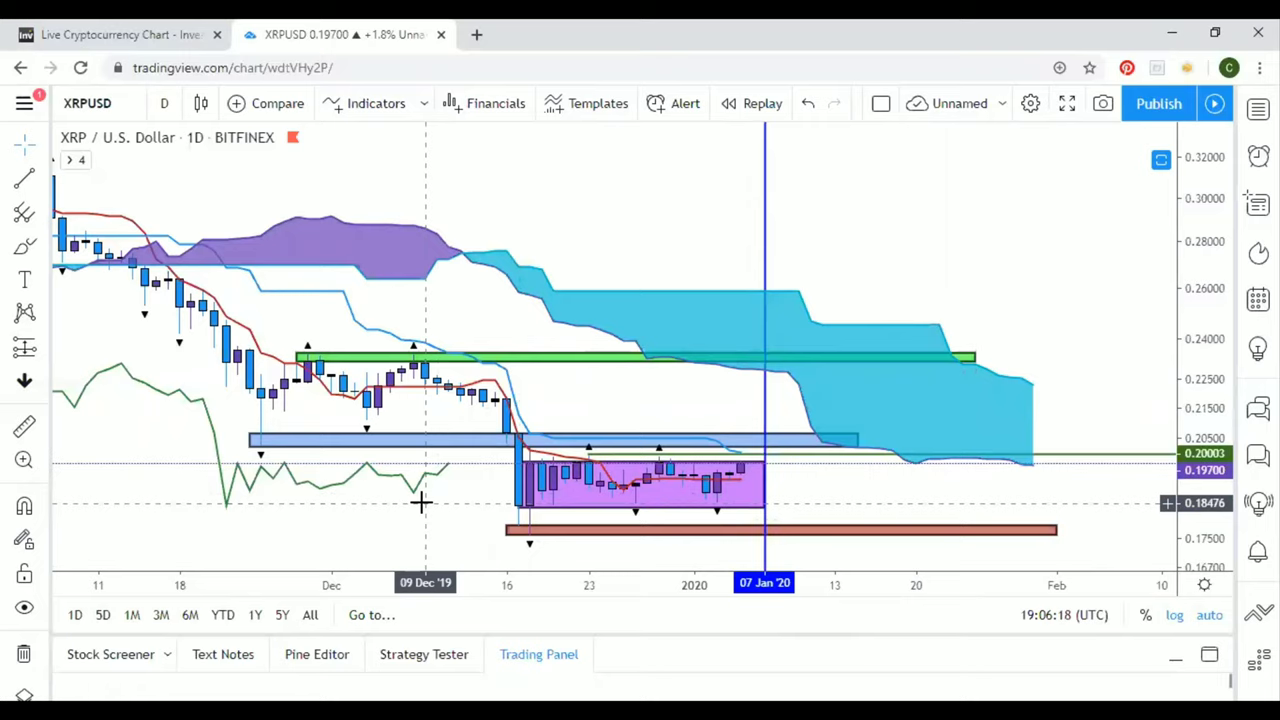
mouse_move(648, 496)
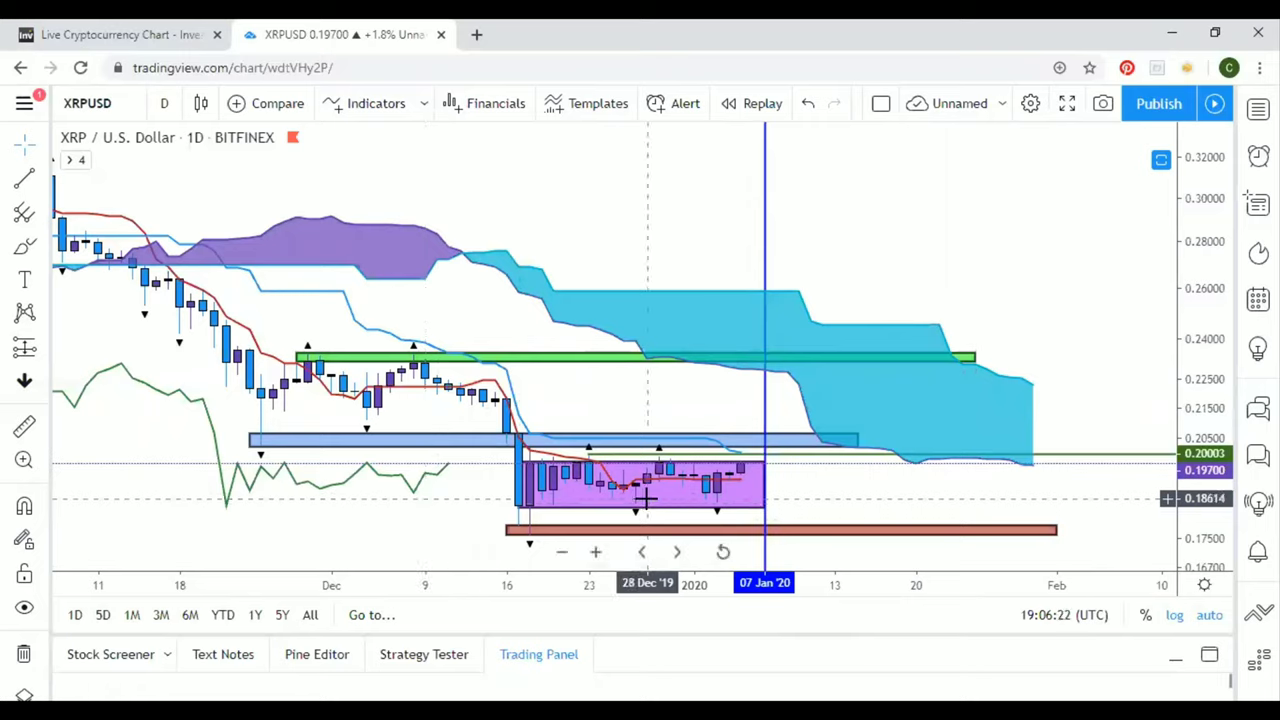
mouse_move(770, 470)
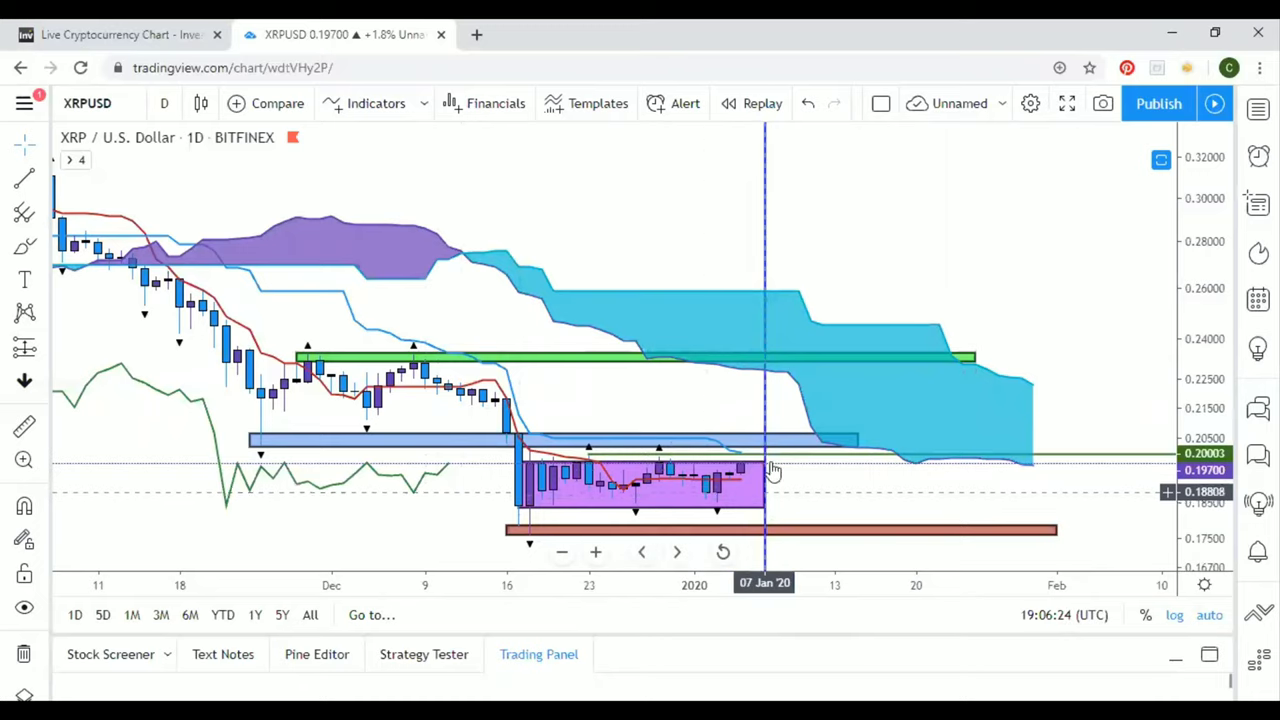
mouse_move(692, 438)
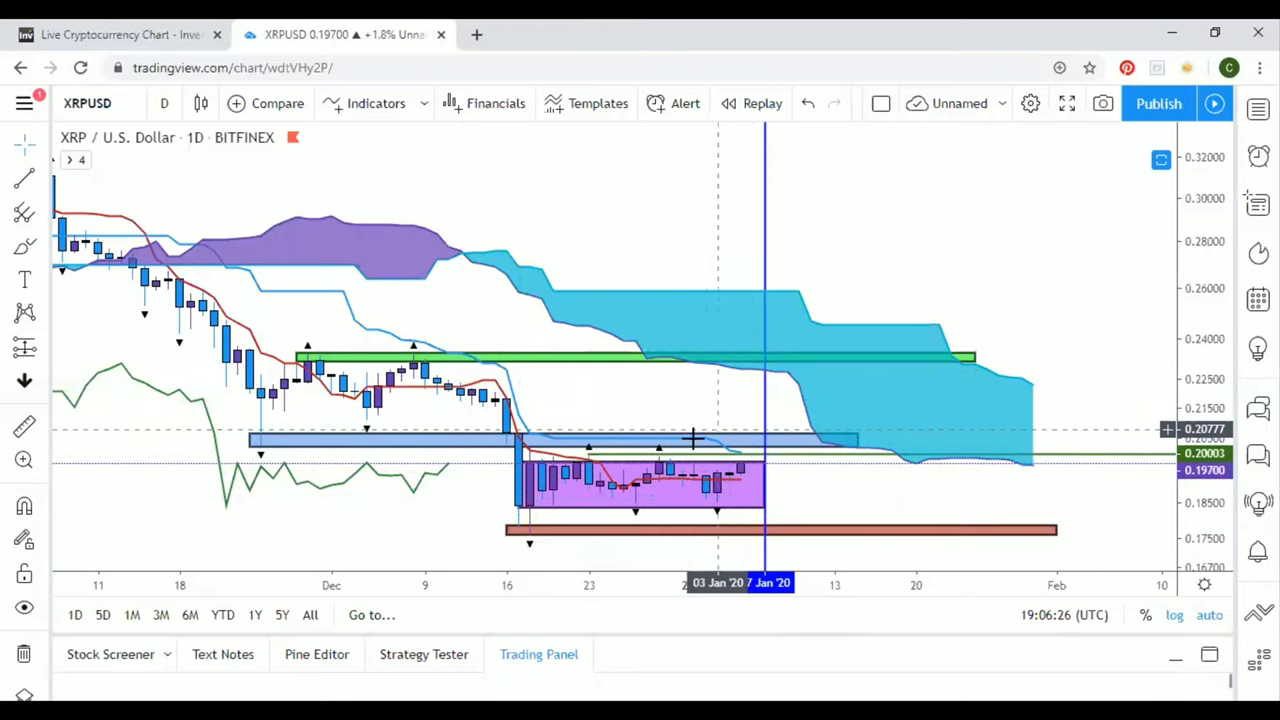
Step: Zoom in on the purple consolidation range of mid-December to early January
click(690, 436)
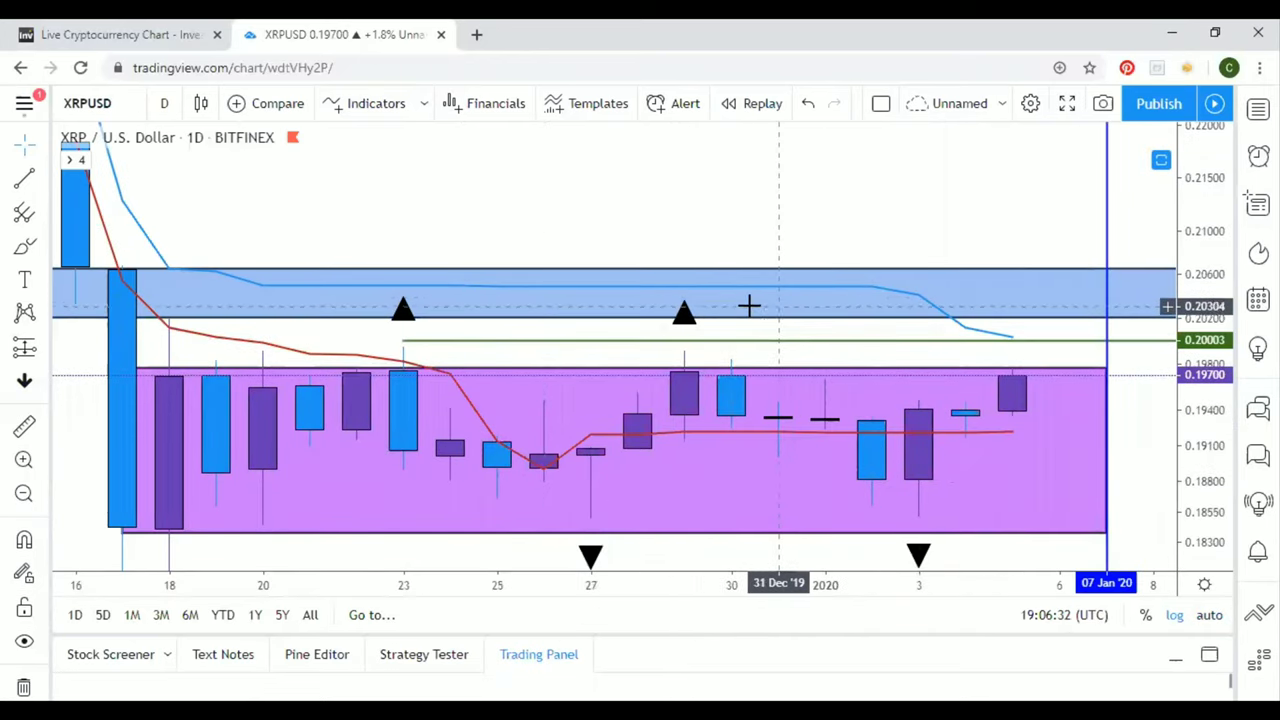
mouse_move(538, 432)
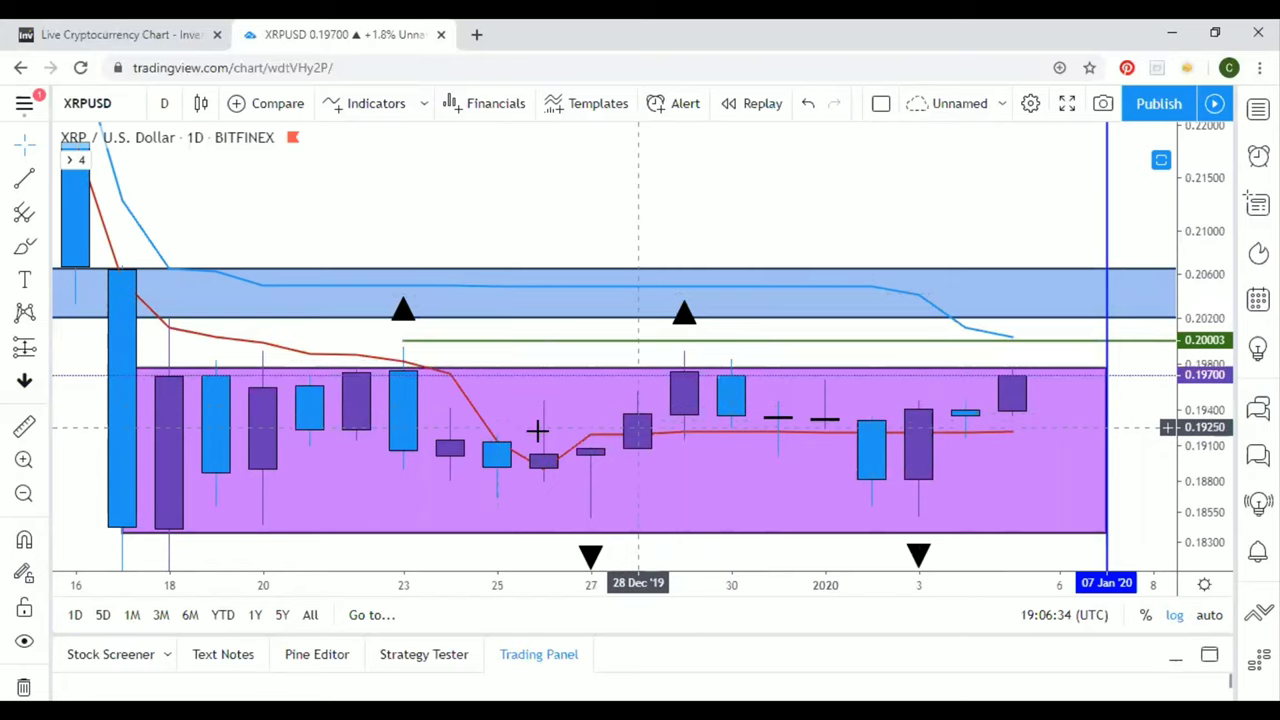
mouse_move(584, 364)
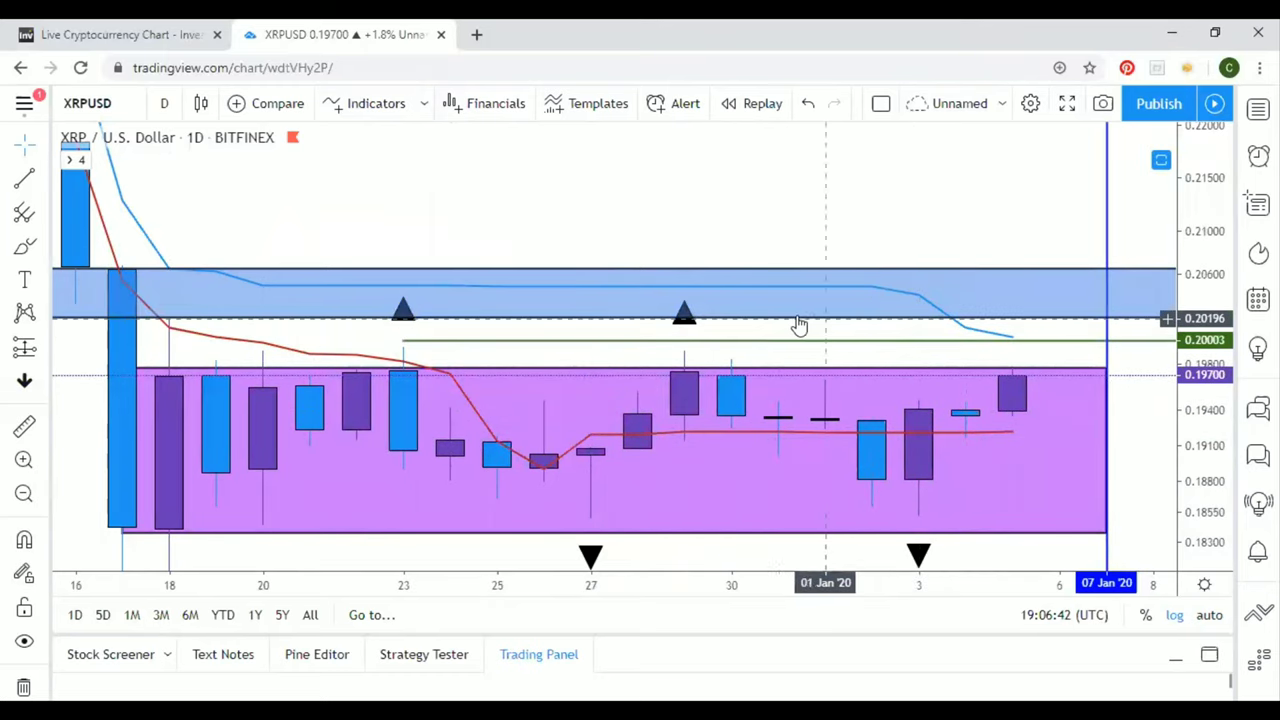
mouse_move(550, 304)
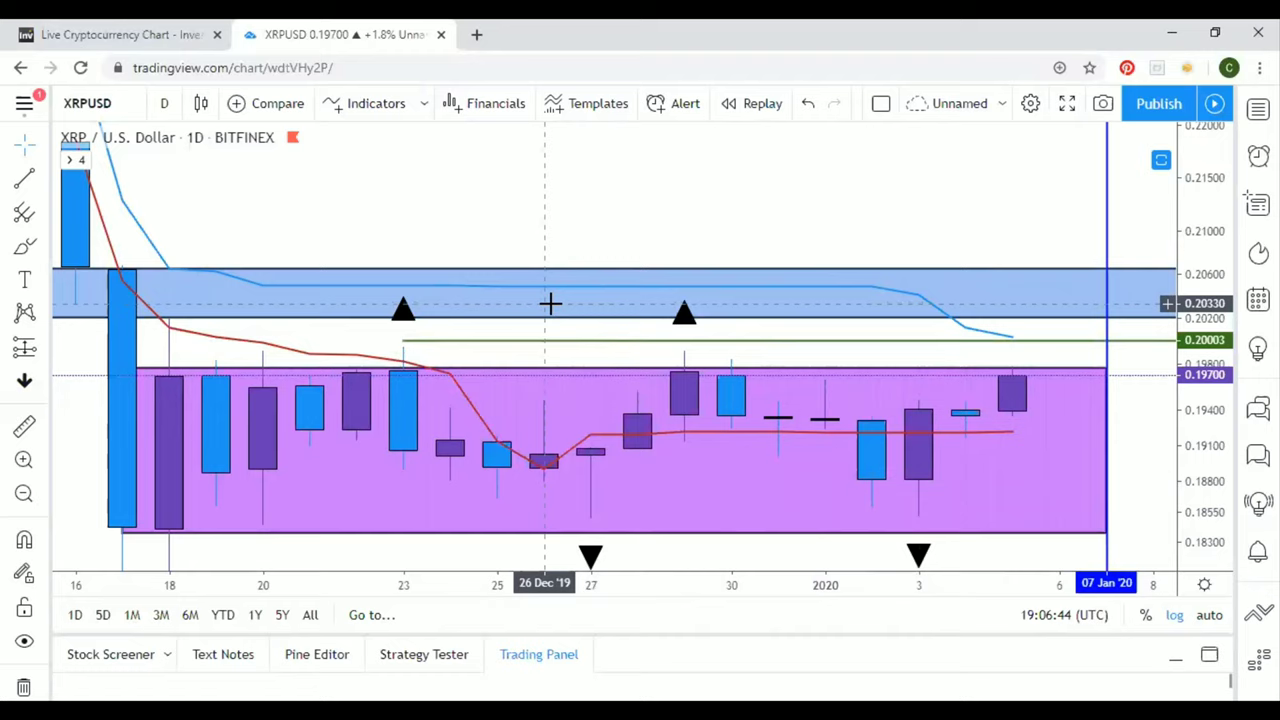
mouse_move(1076, 428)
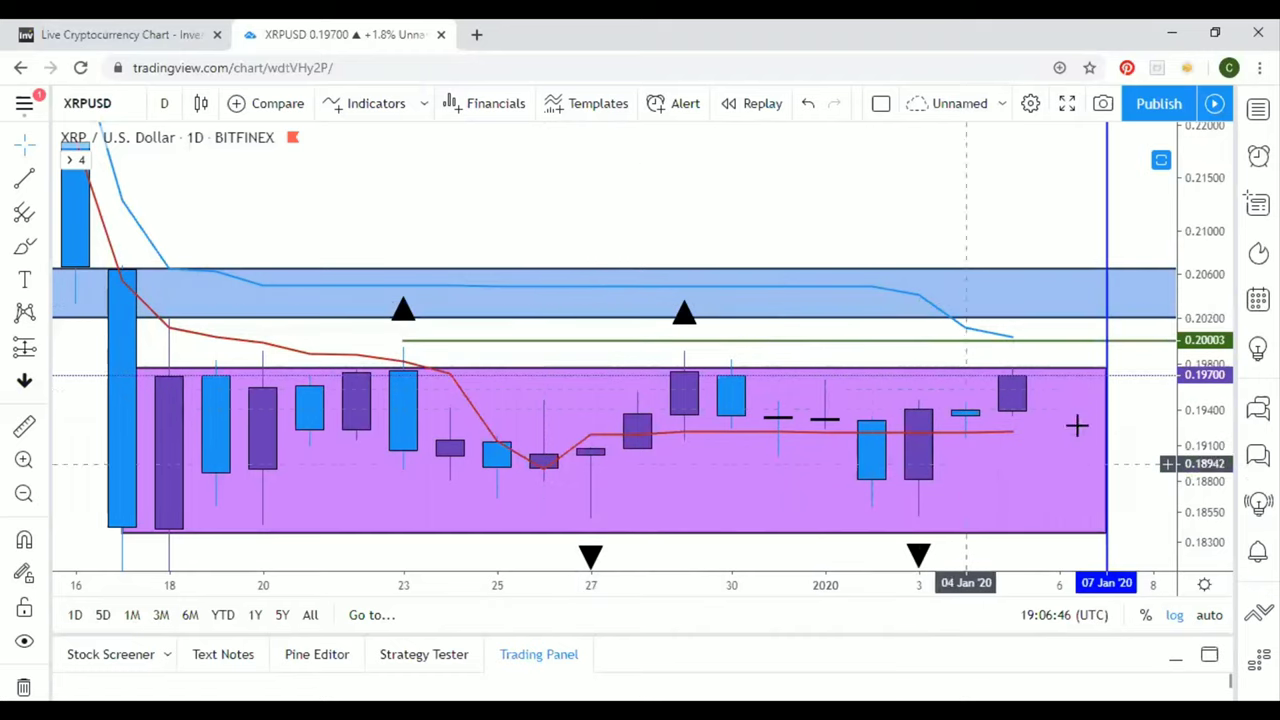
mouse_move(248, 290)
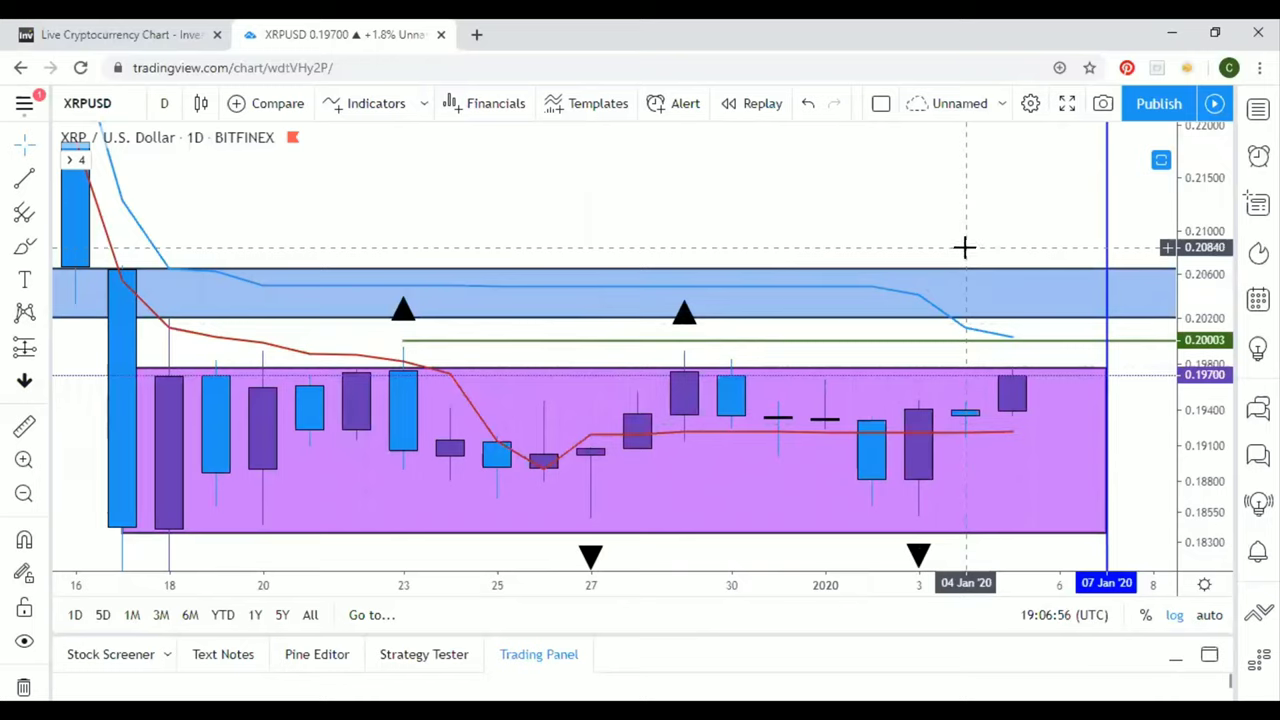
mouse_move(1056, 380)
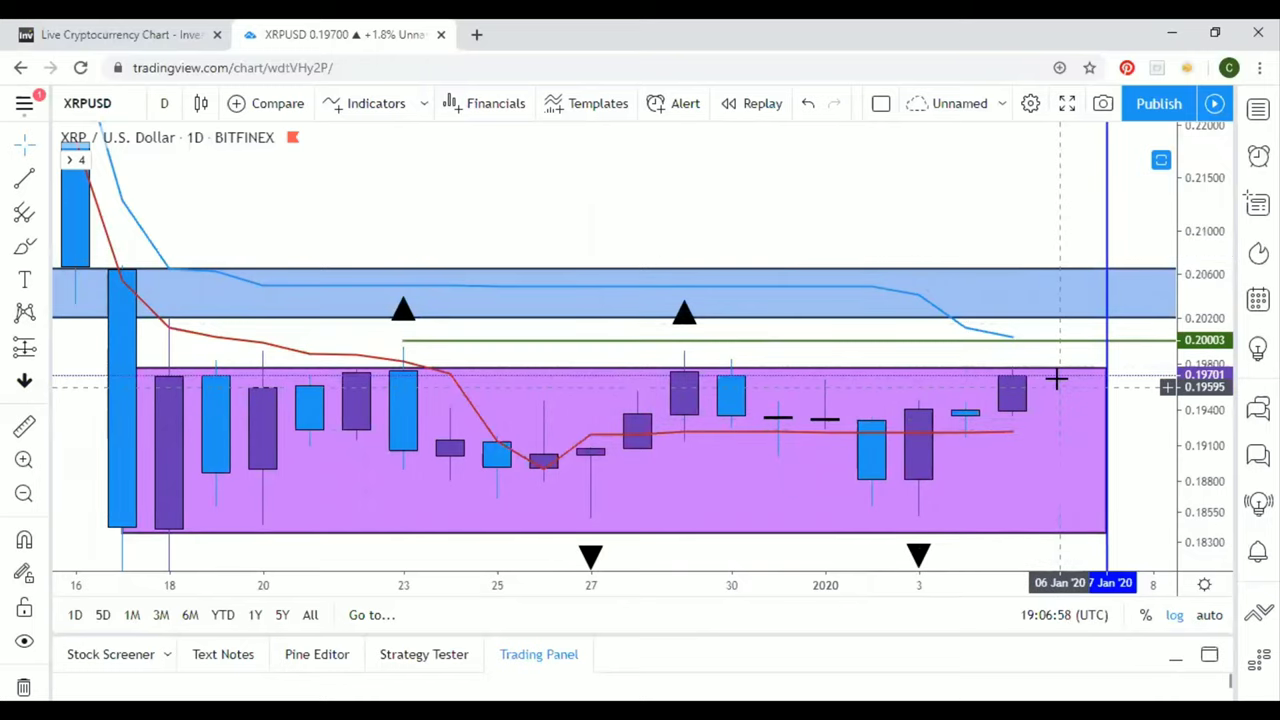
mouse_move(960, 460)
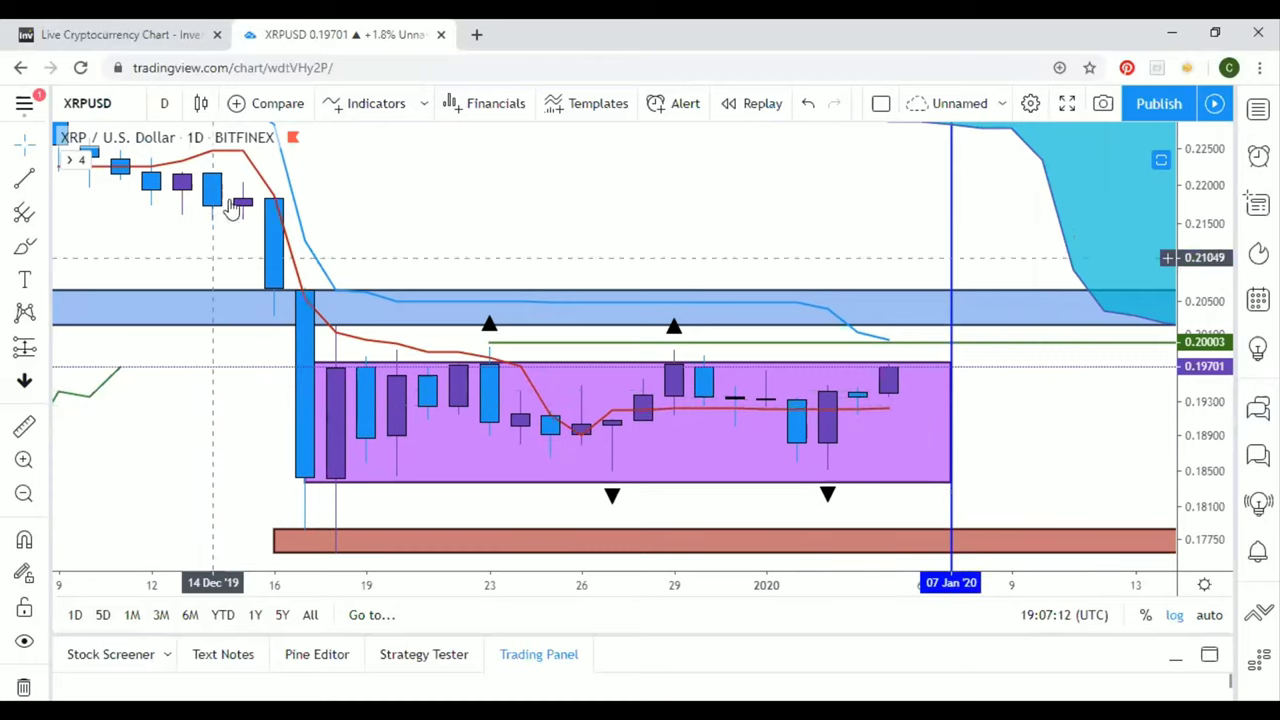
mouse_move(616, 292)
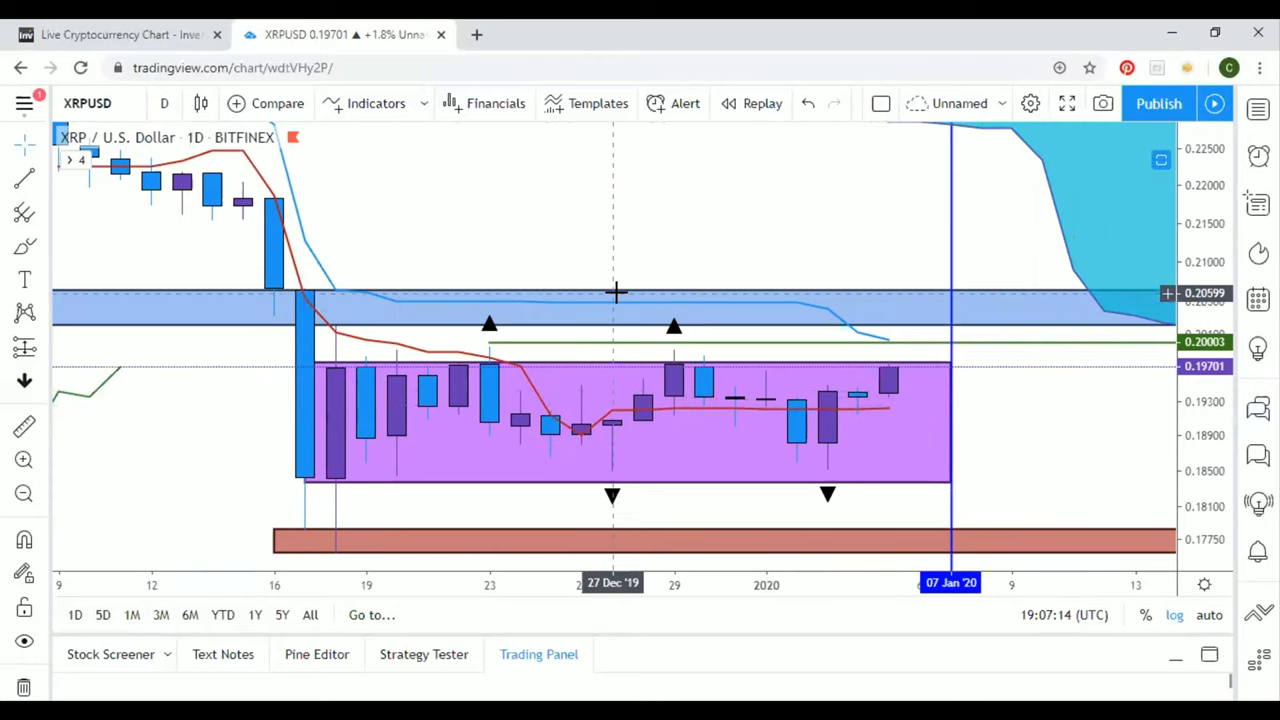
mouse_move(452, 268)
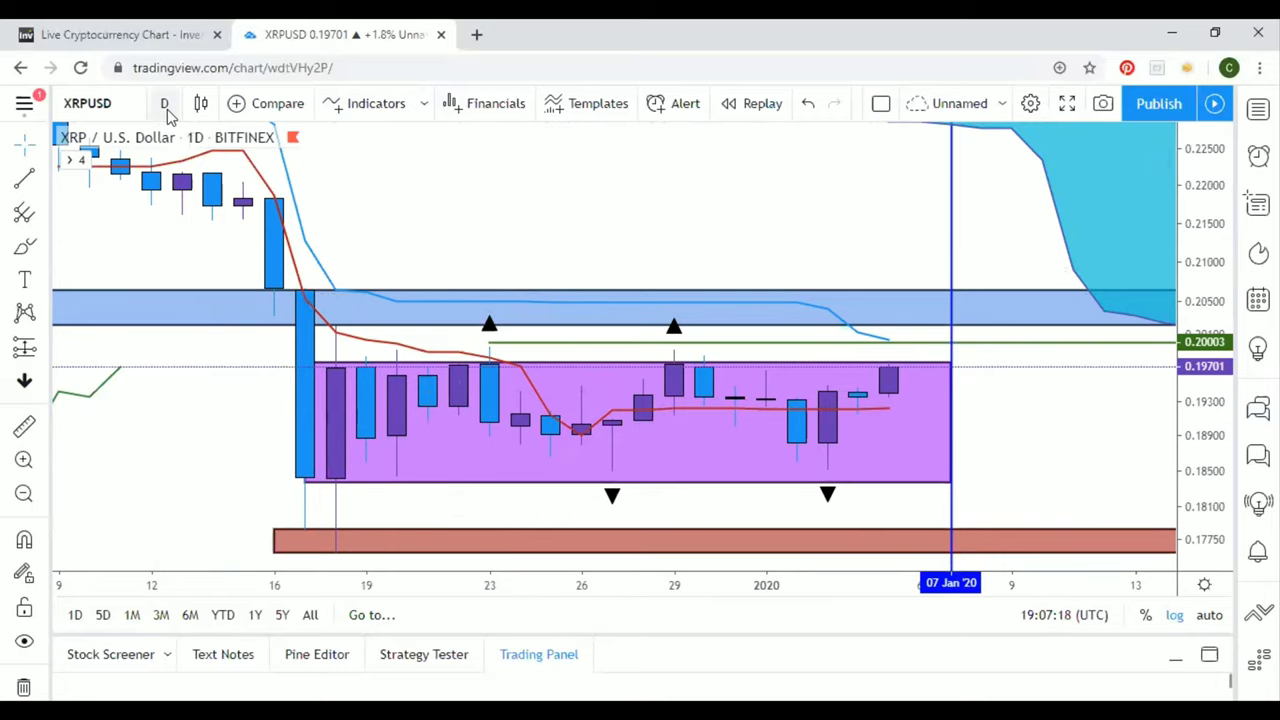
Step: Change the XRPUSD chart interval from daily to 1 hour
click(164, 104)
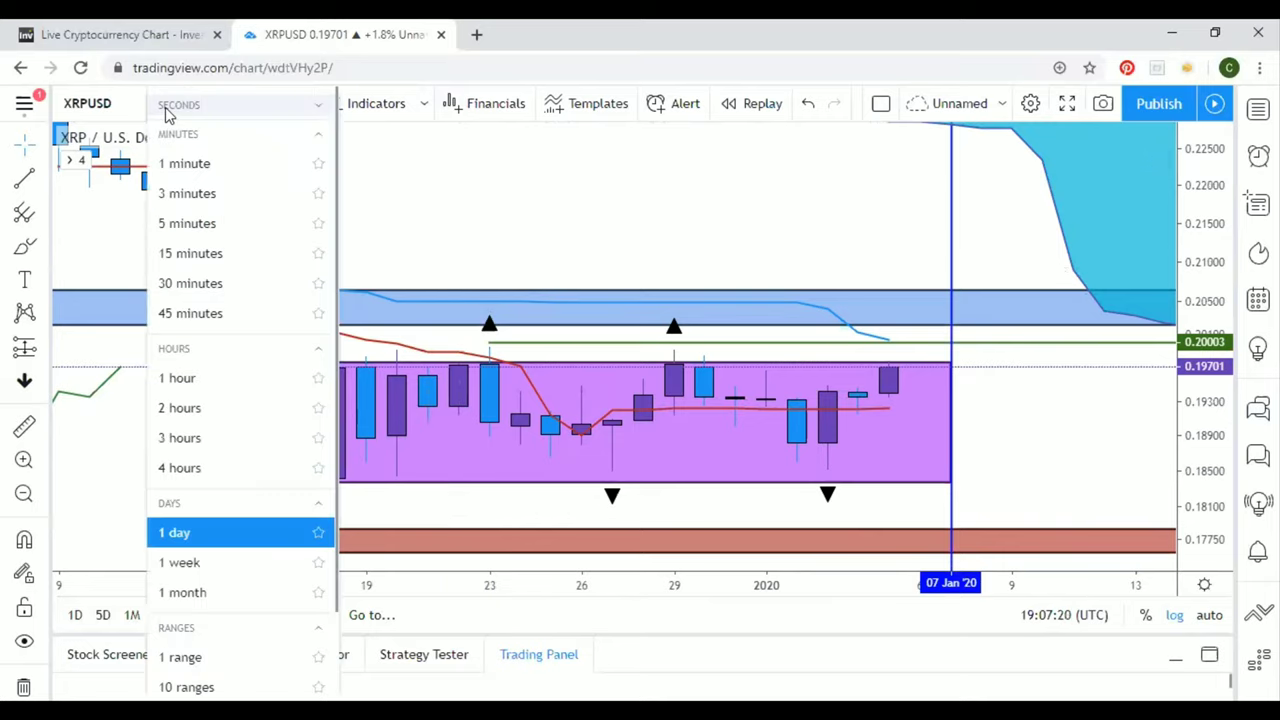
mouse_move(178, 378)
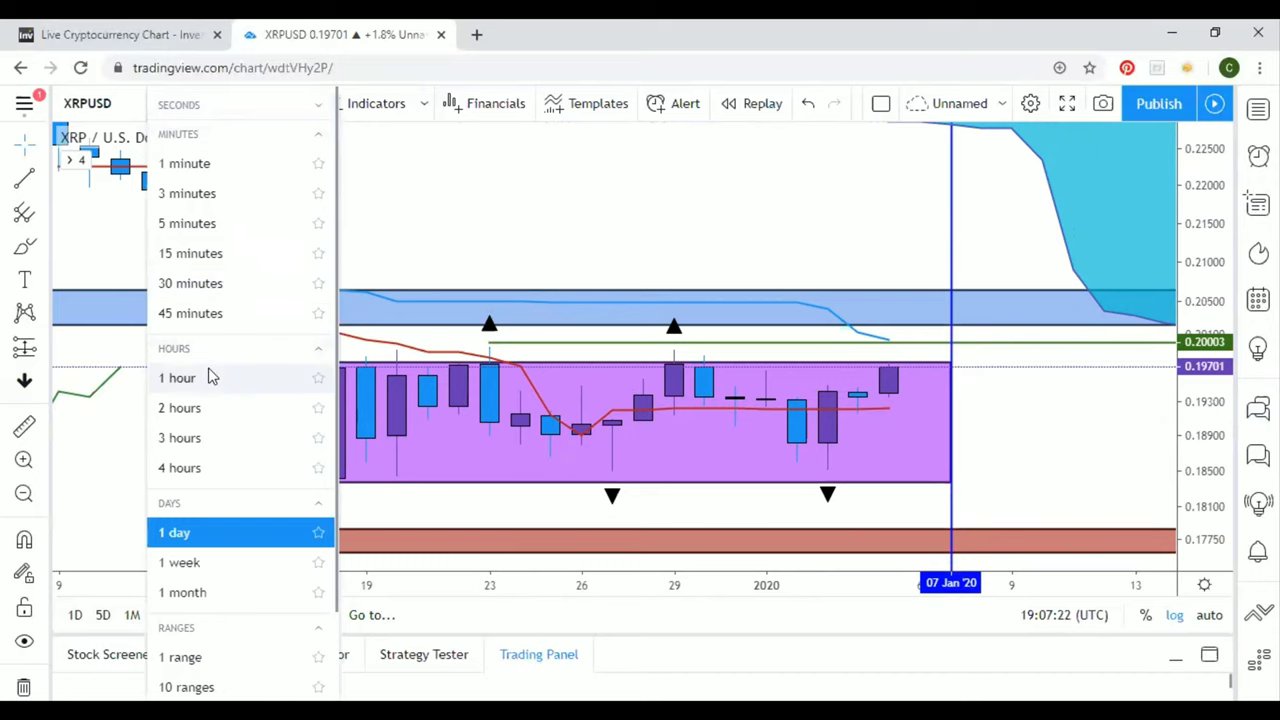
click(176, 376)
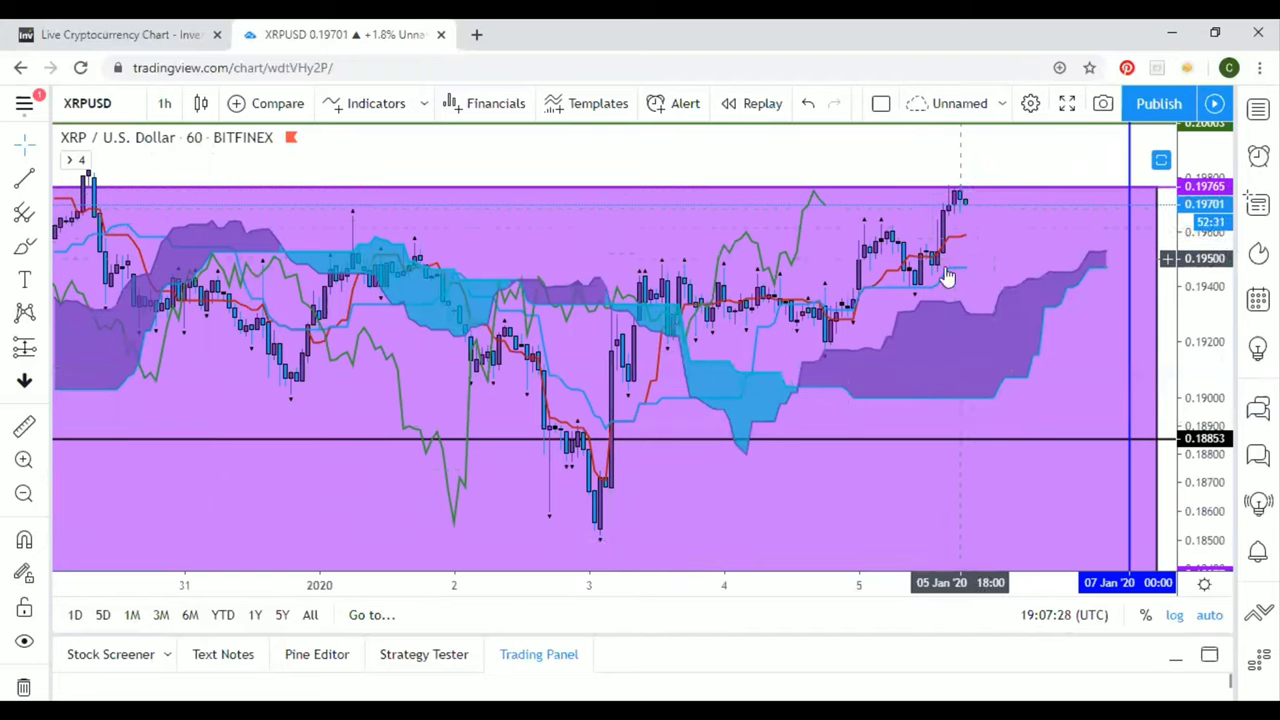
mouse_move(952, 276)
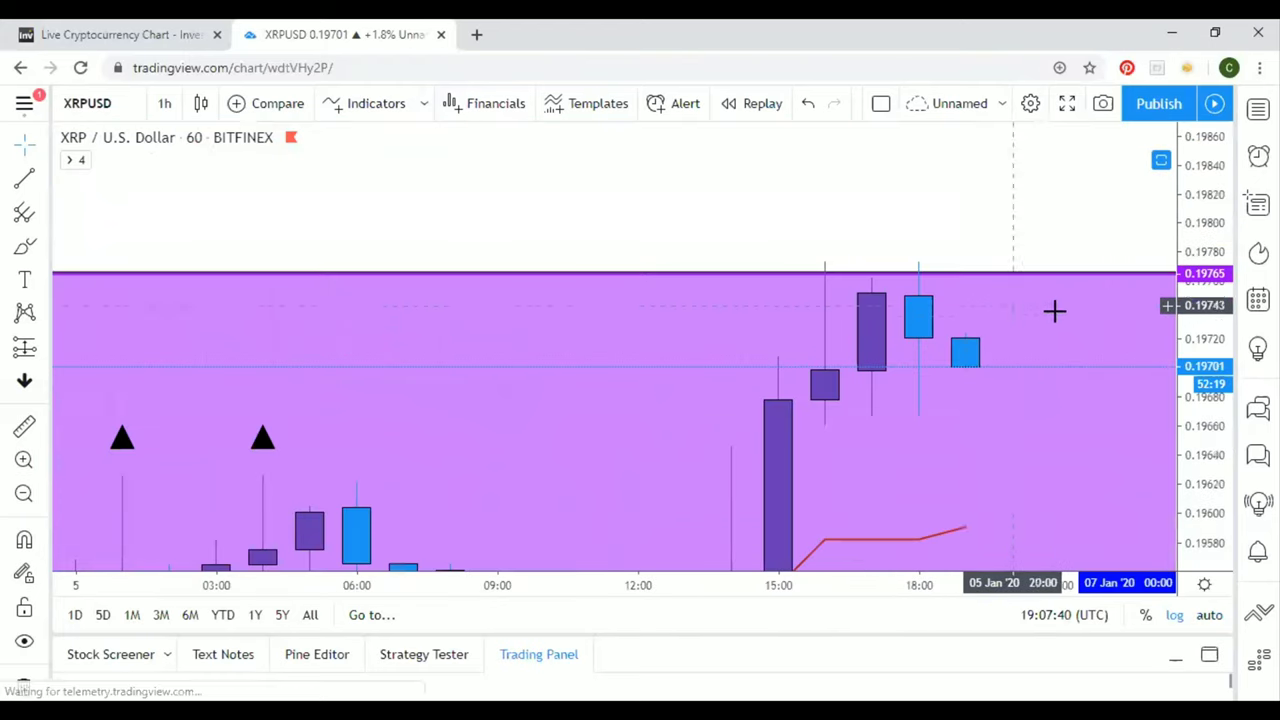
mouse_move(940, 332)
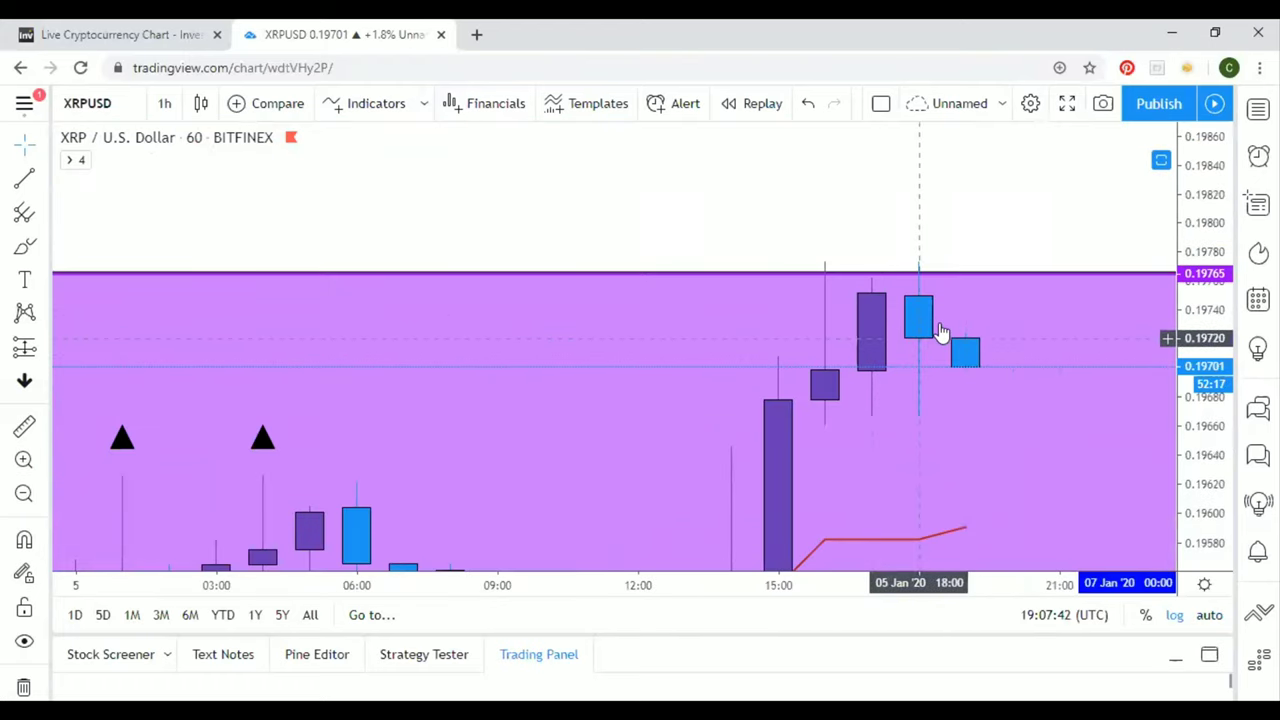
mouse_move(892, 336)
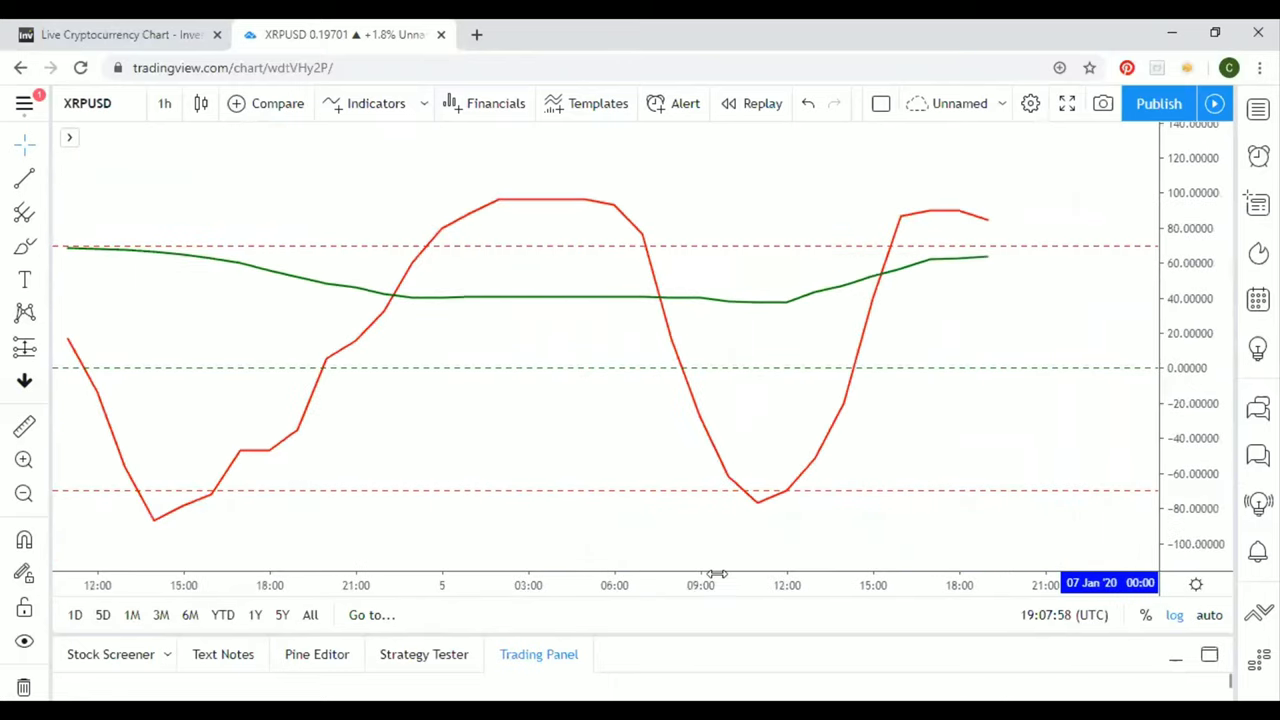
mouse_move(978, 404)
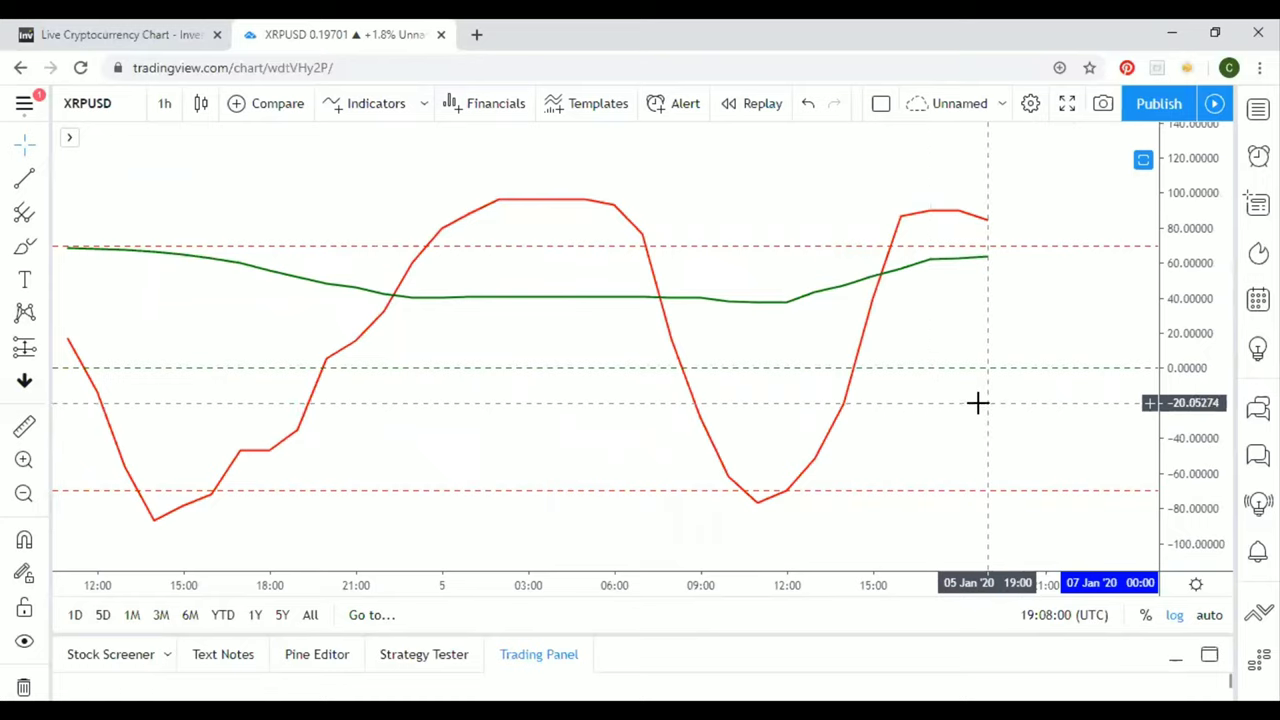
mouse_move(984, 224)
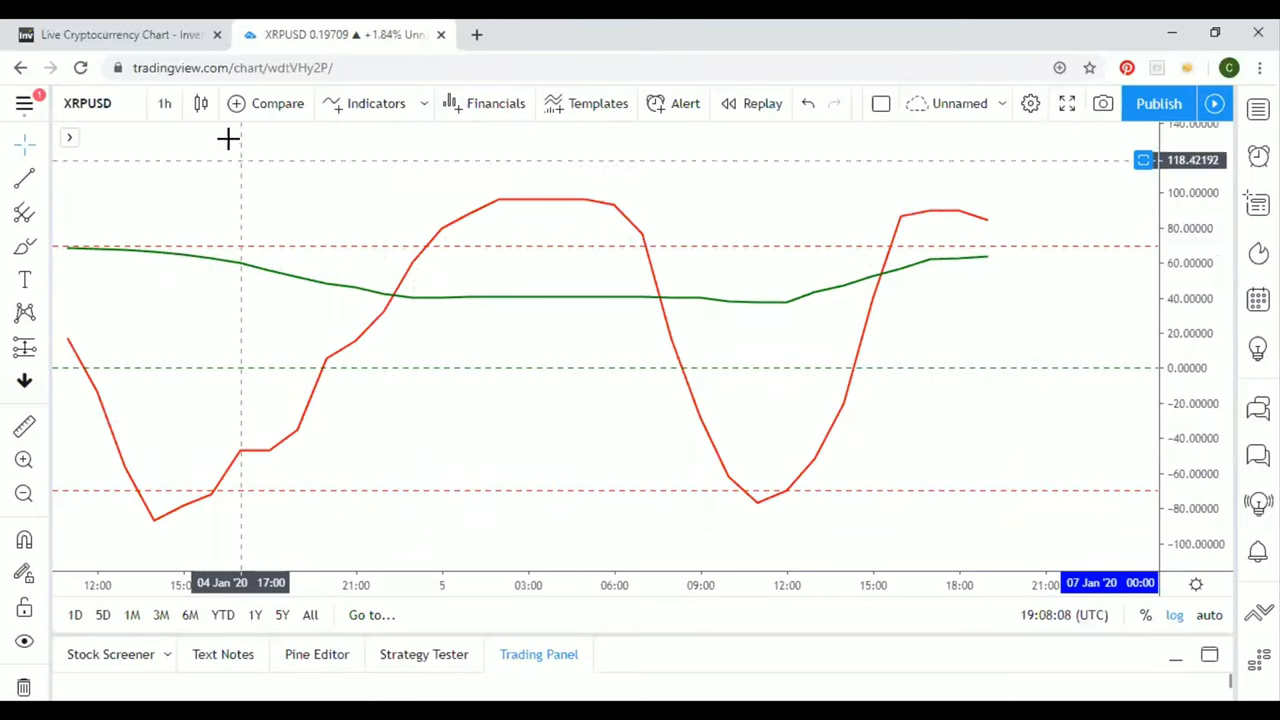
click(164, 104)
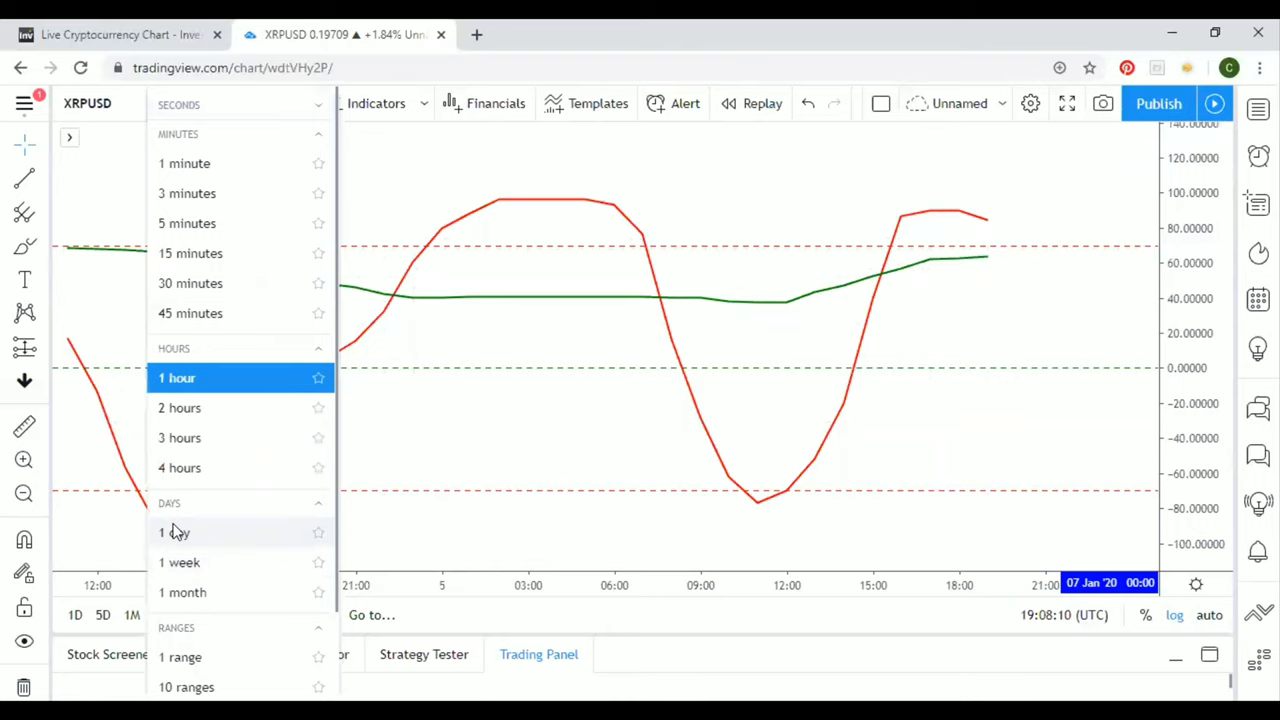
click(174, 532)
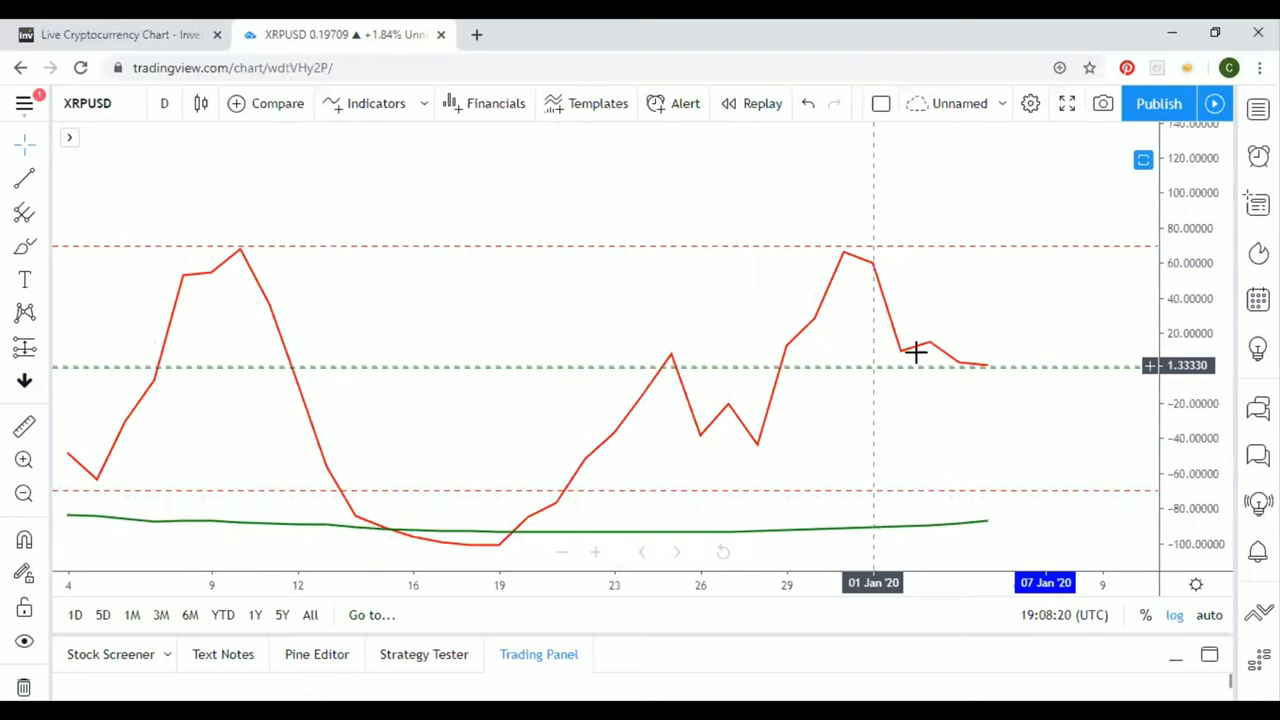
mouse_move(968, 358)
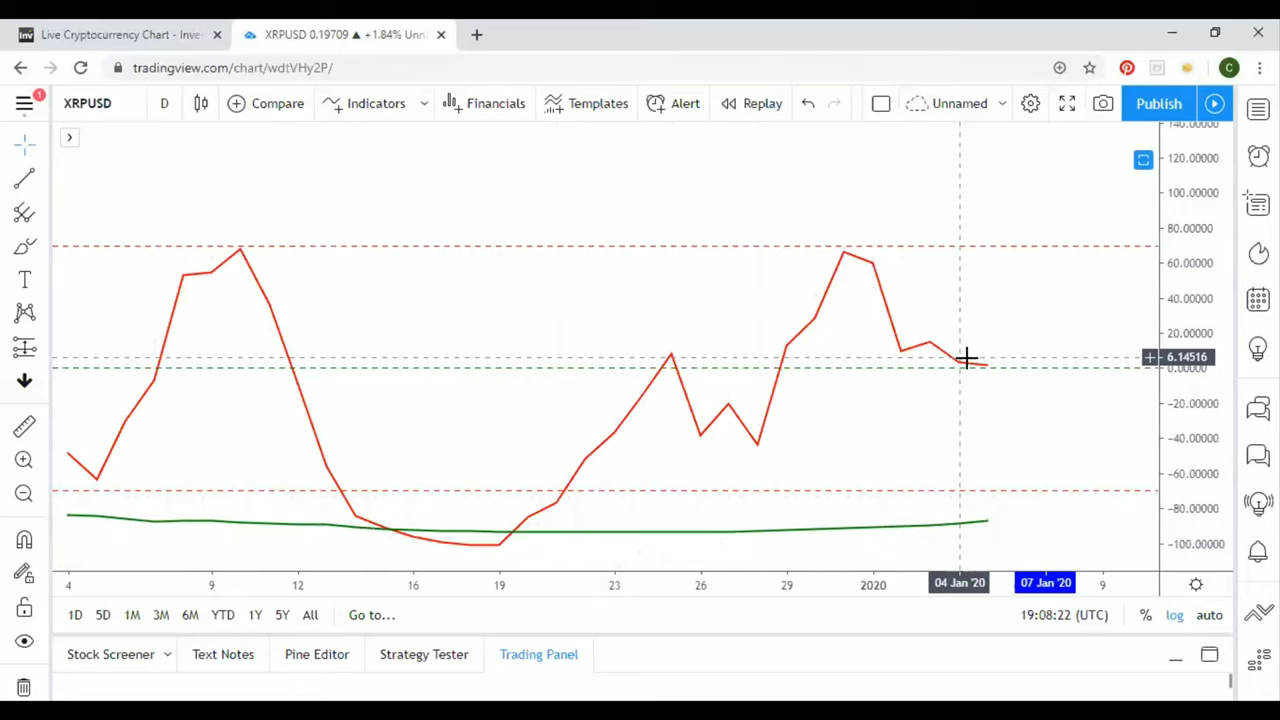
mouse_move(980, 376)
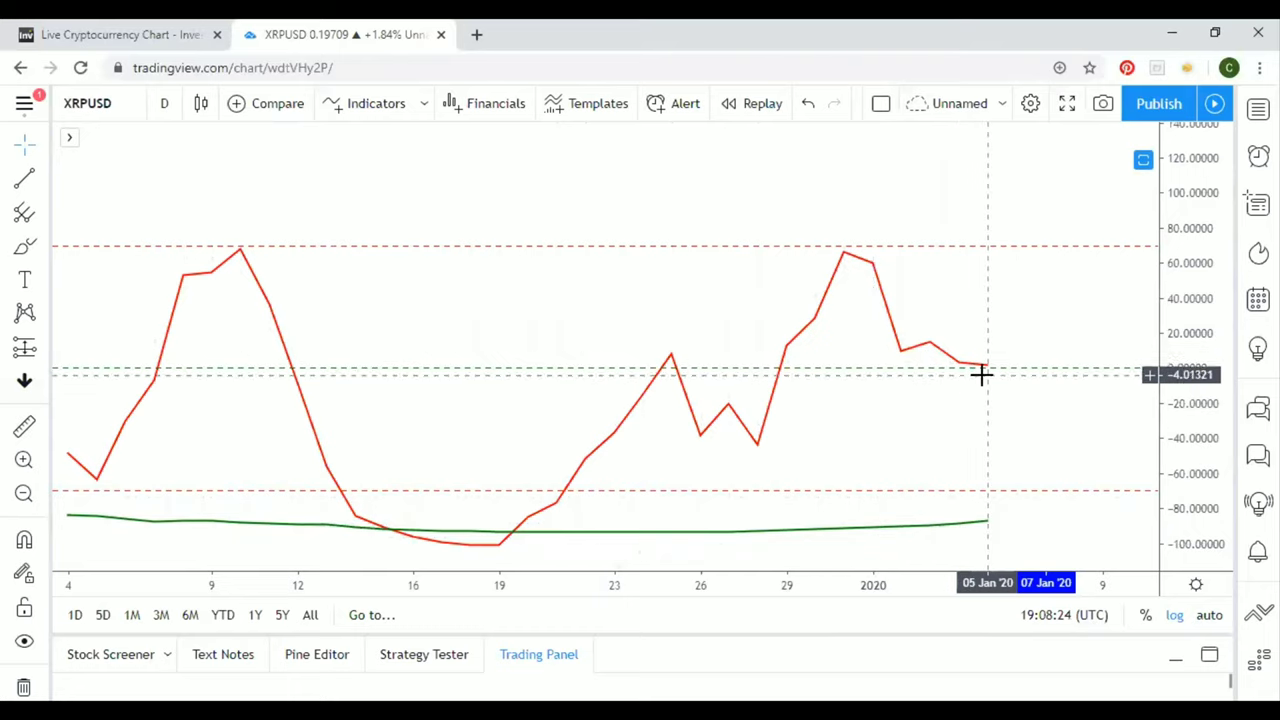
mouse_move(984, 376)
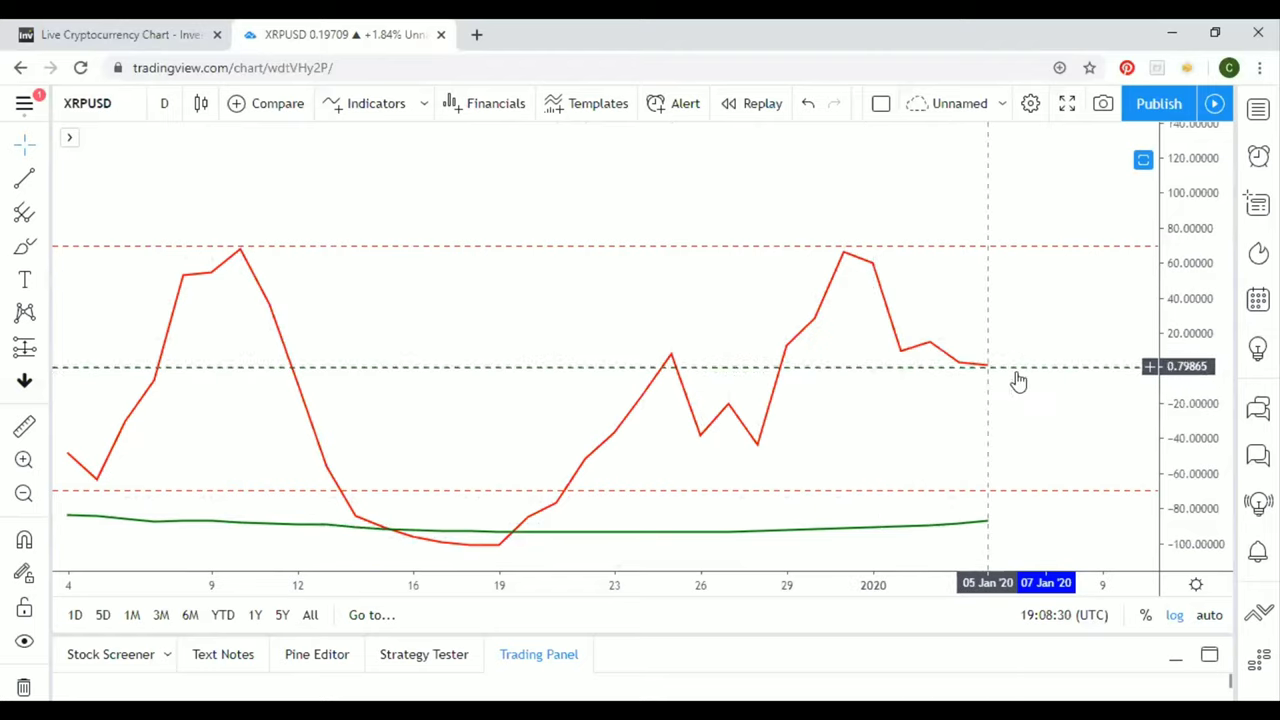
mouse_move(1004, 360)
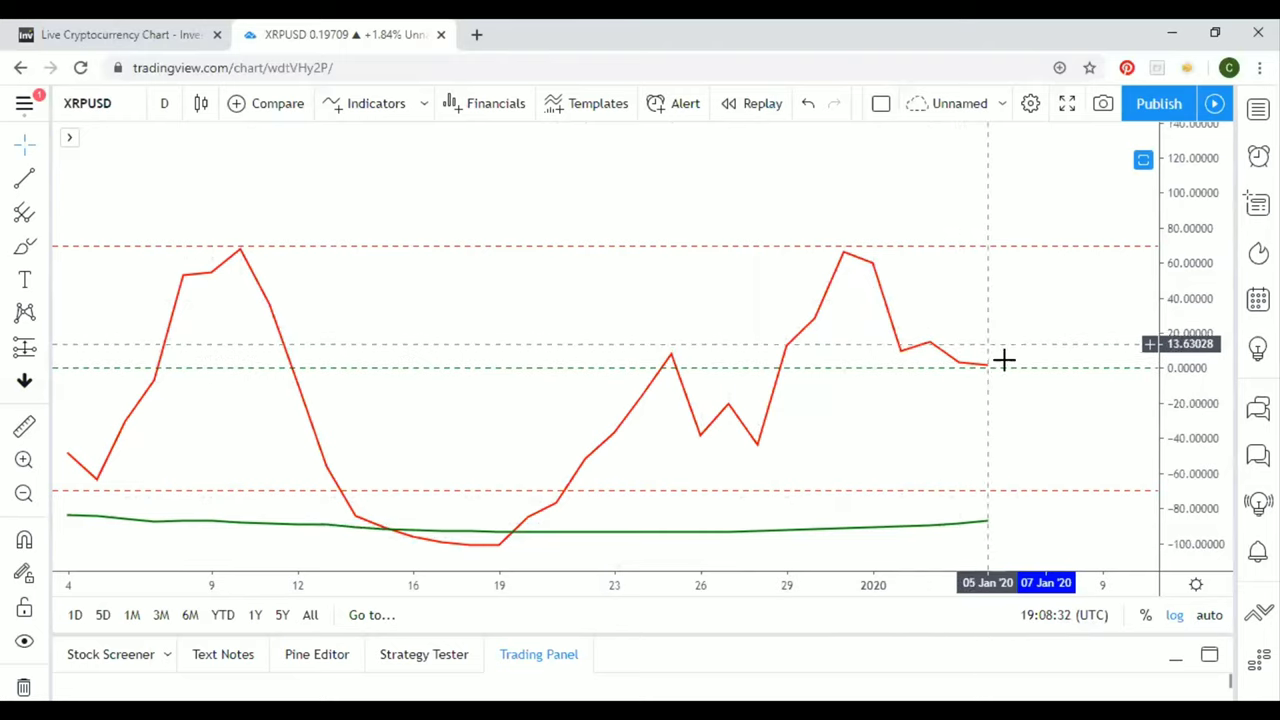
mouse_move(988, 376)
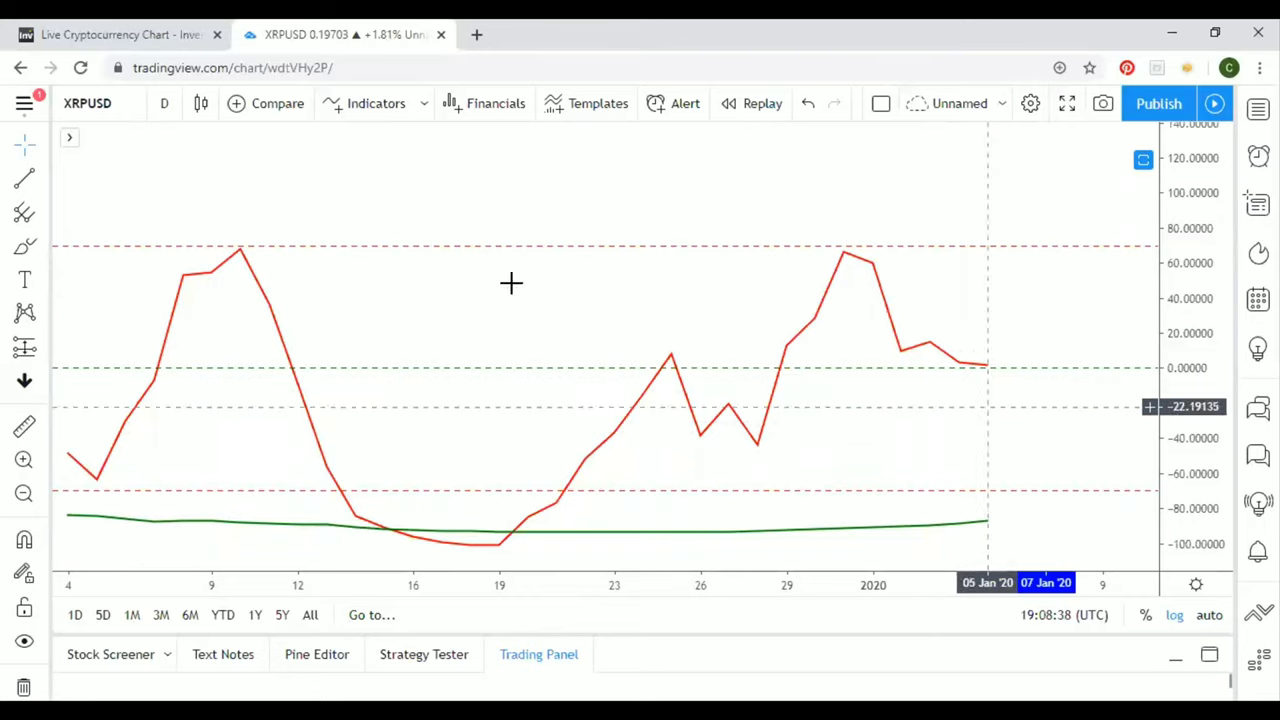
Step: Change the XRPUSD chart interval to 4 hours via the interval dropdown
click(164, 104)
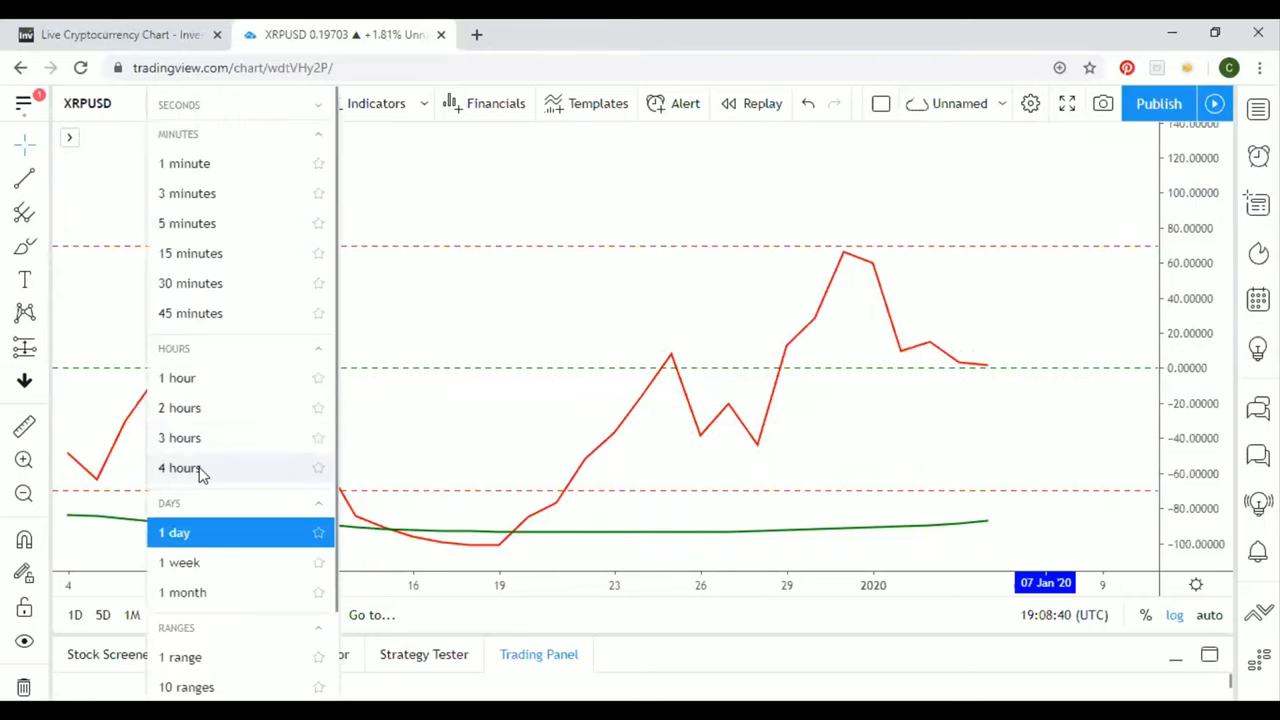
click(180, 468)
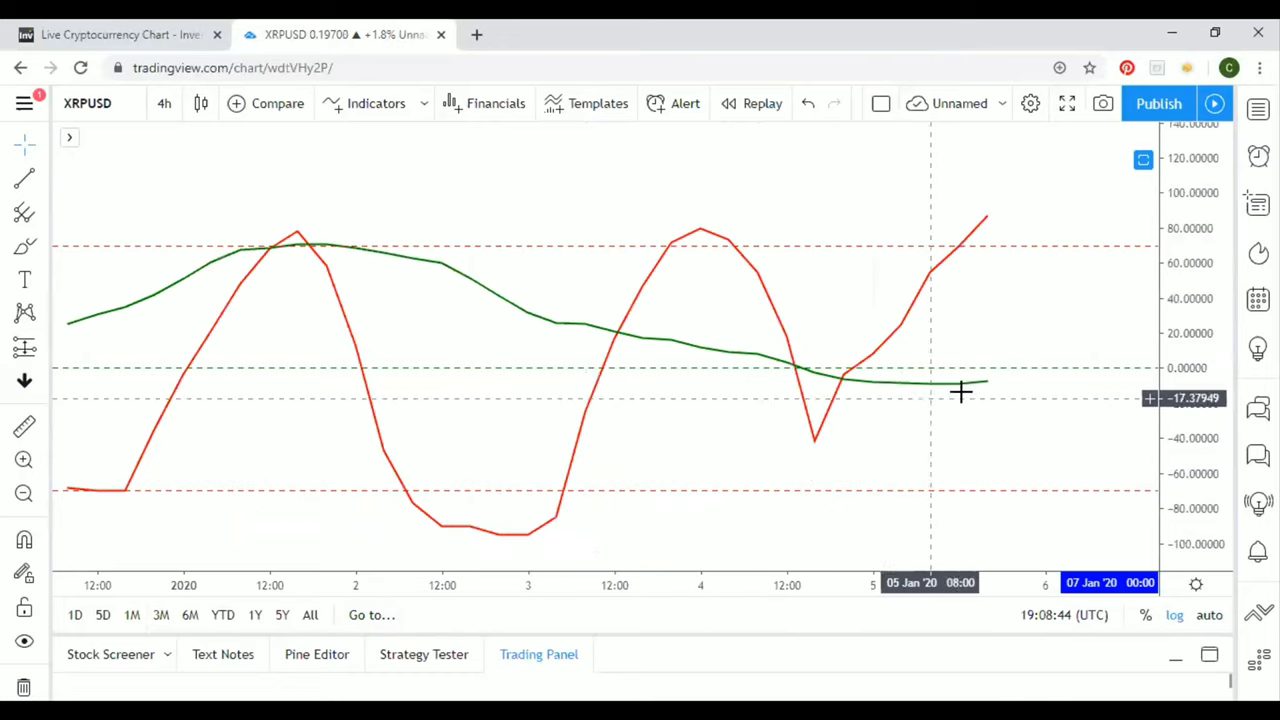
mouse_move(1024, 376)
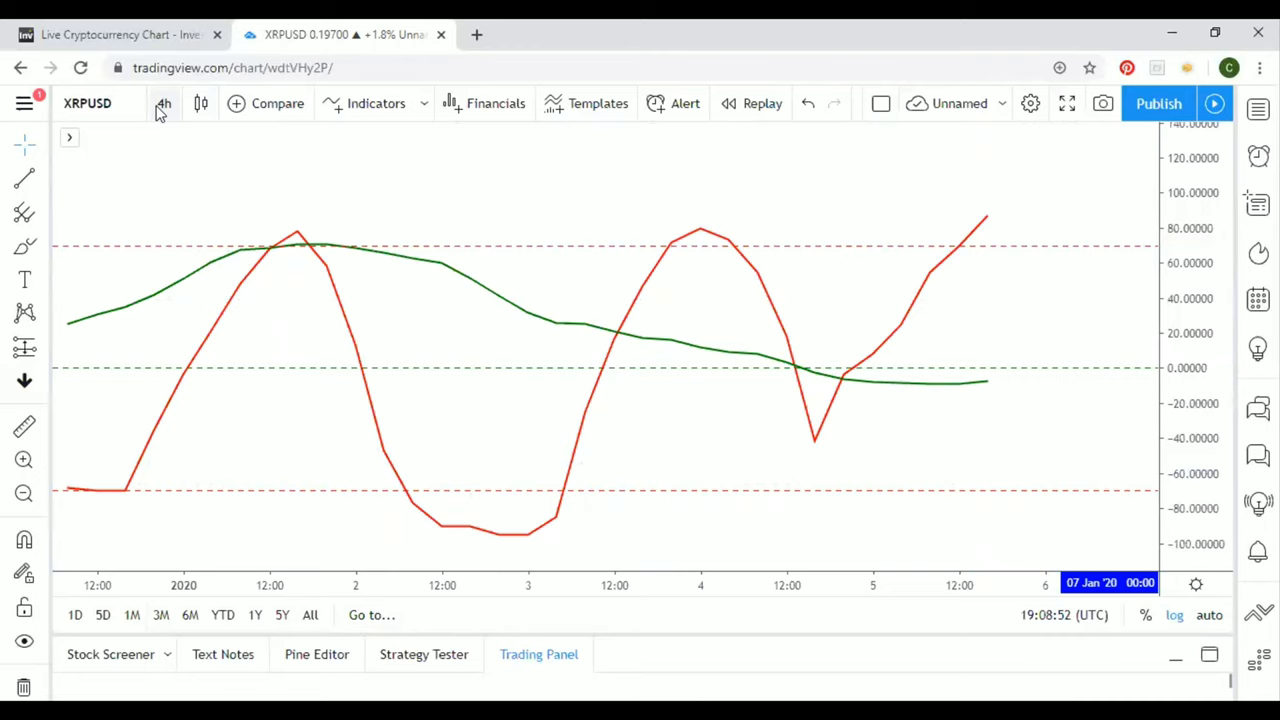
Step: Change the chart interval to 1 hour and widen the time axis to show more hourly bars
click(162, 104)
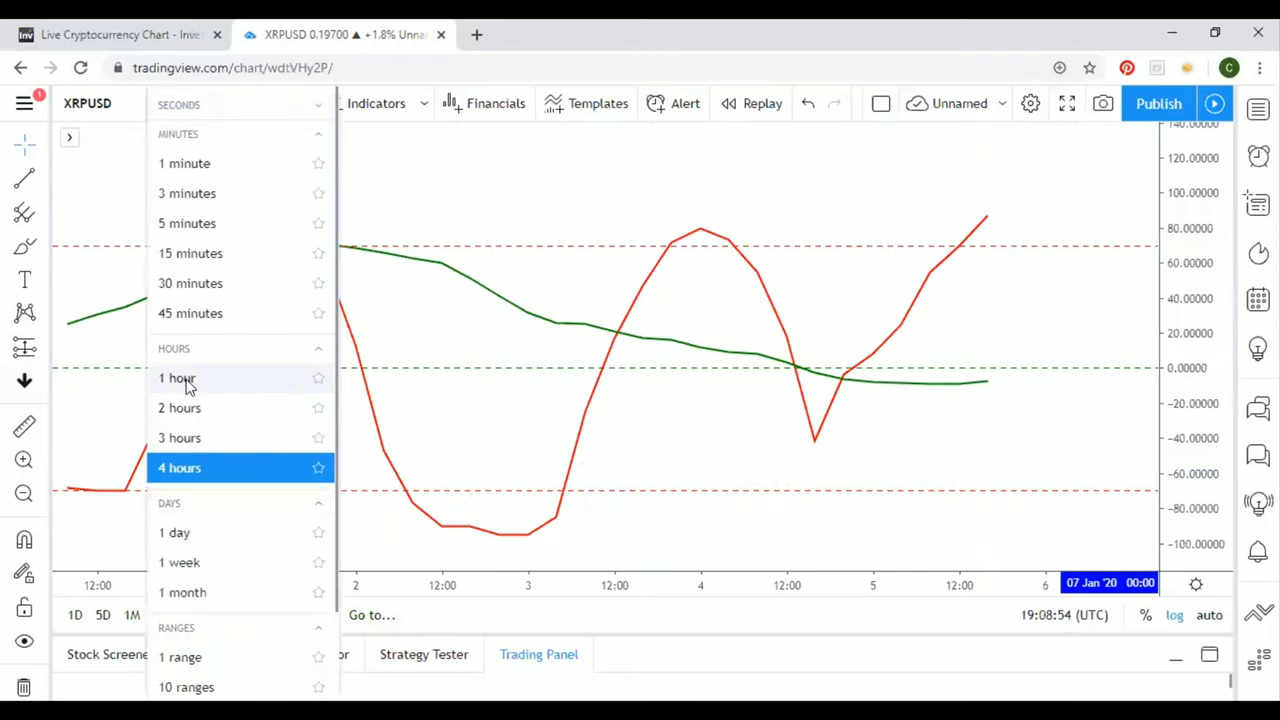
click(176, 378)
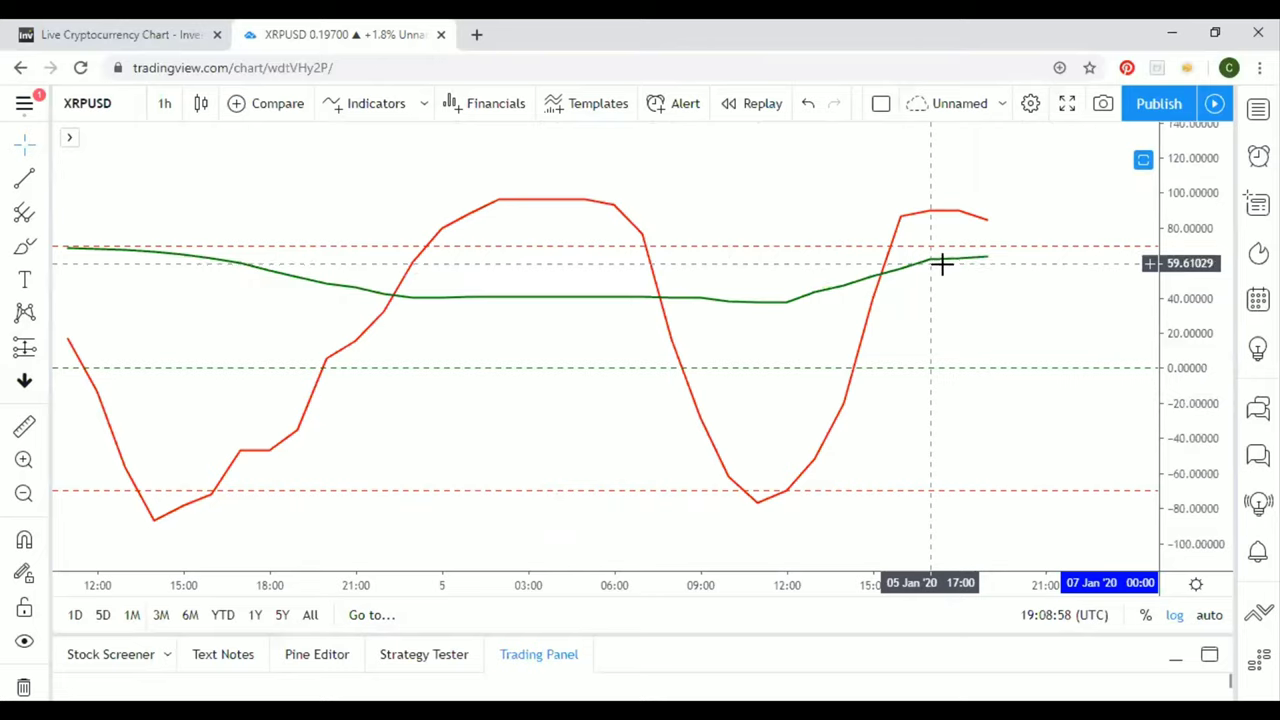
mouse_move(990, 250)
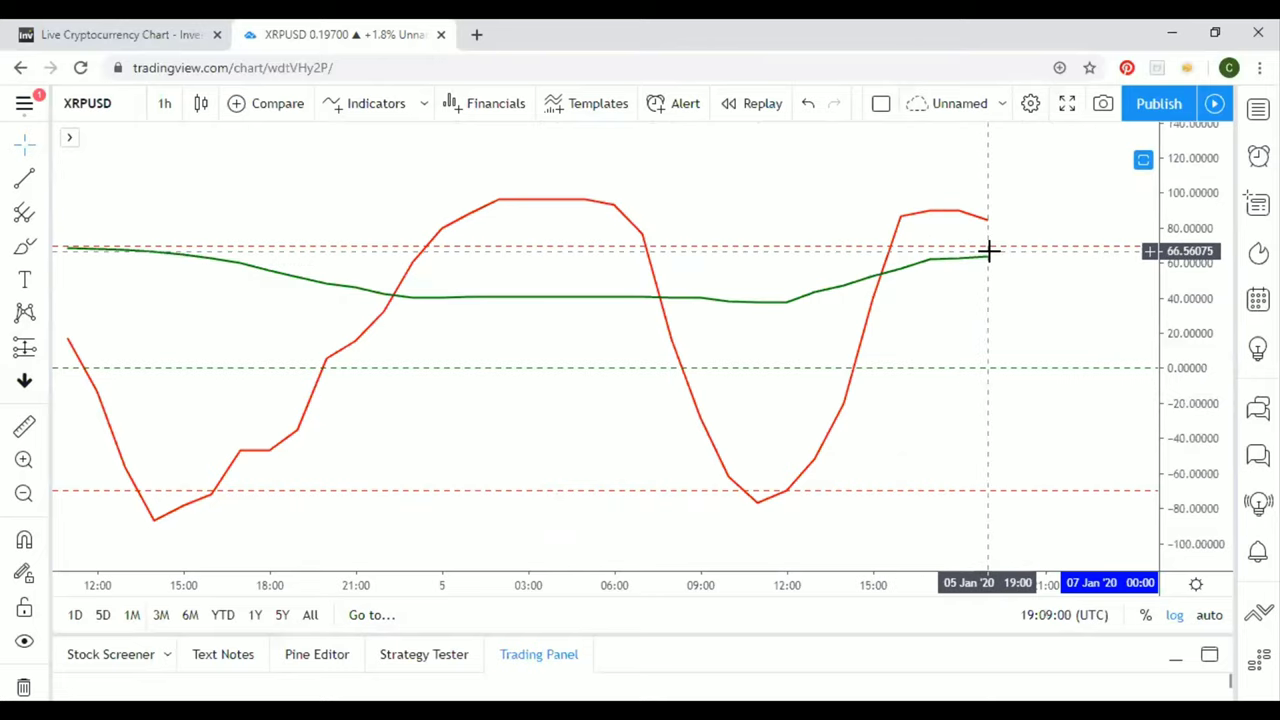
mouse_move(980, 220)
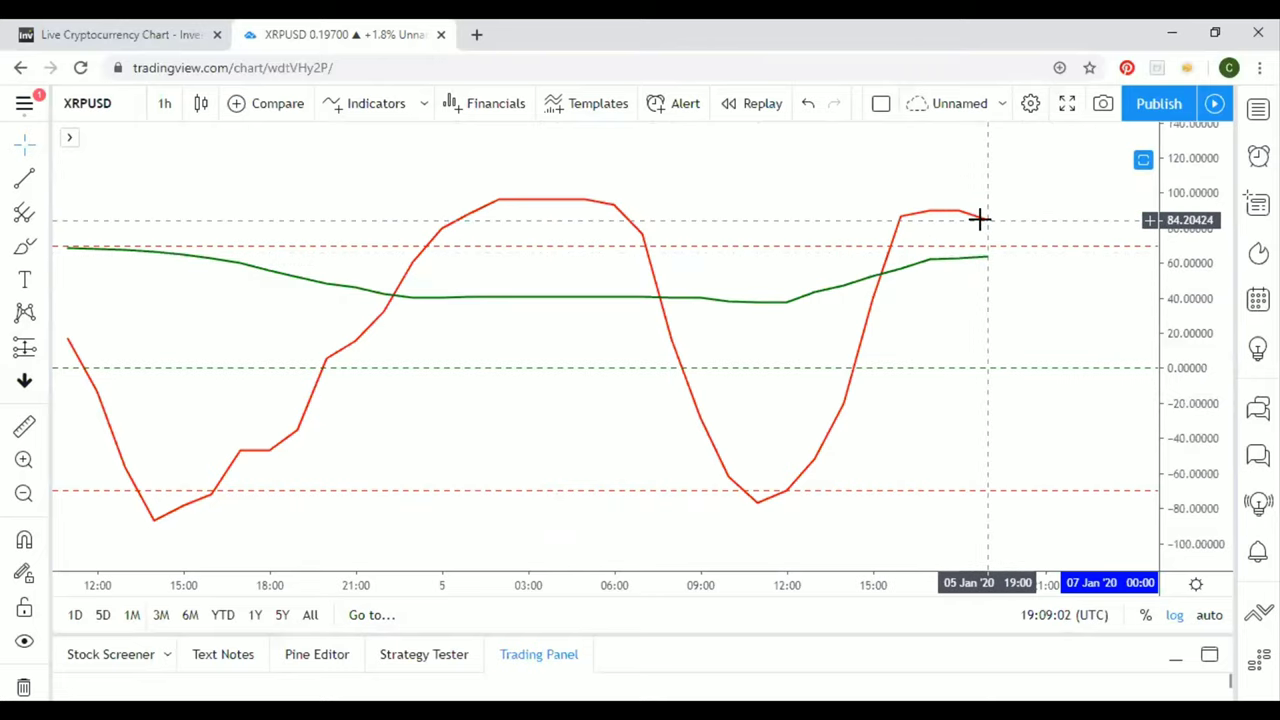
mouse_move(988, 212)
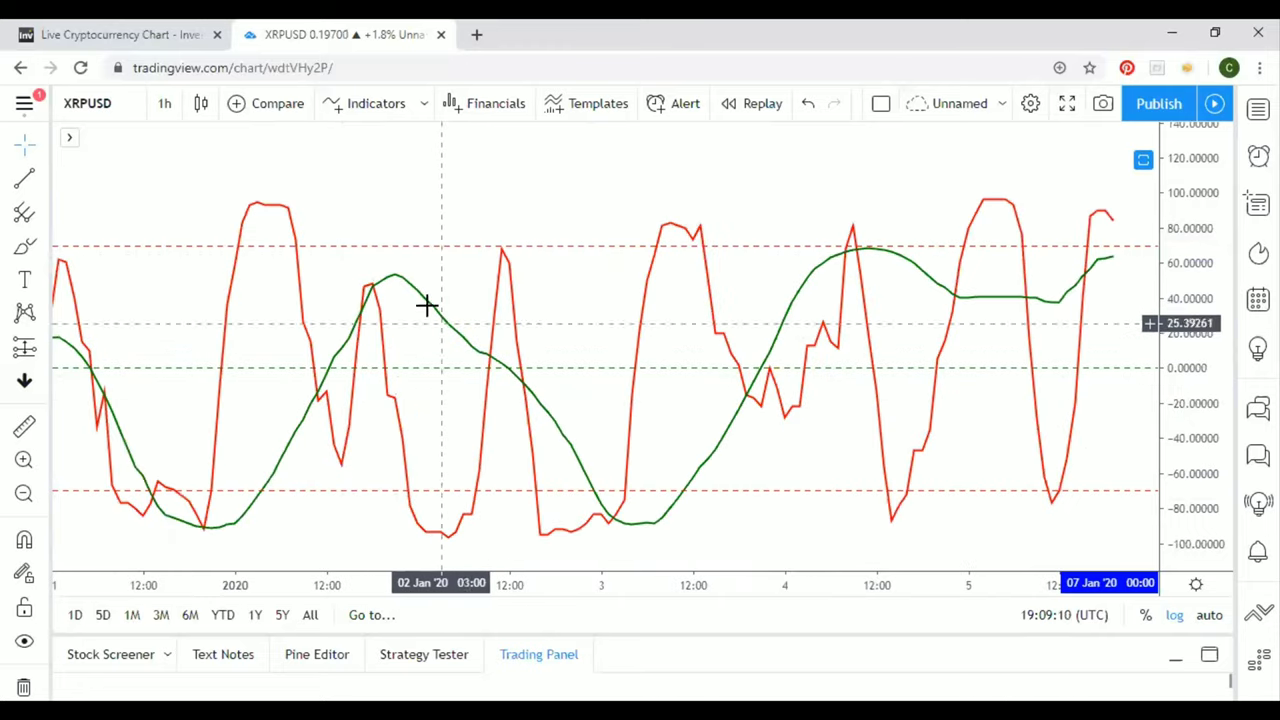
mouse_move(396, 380)
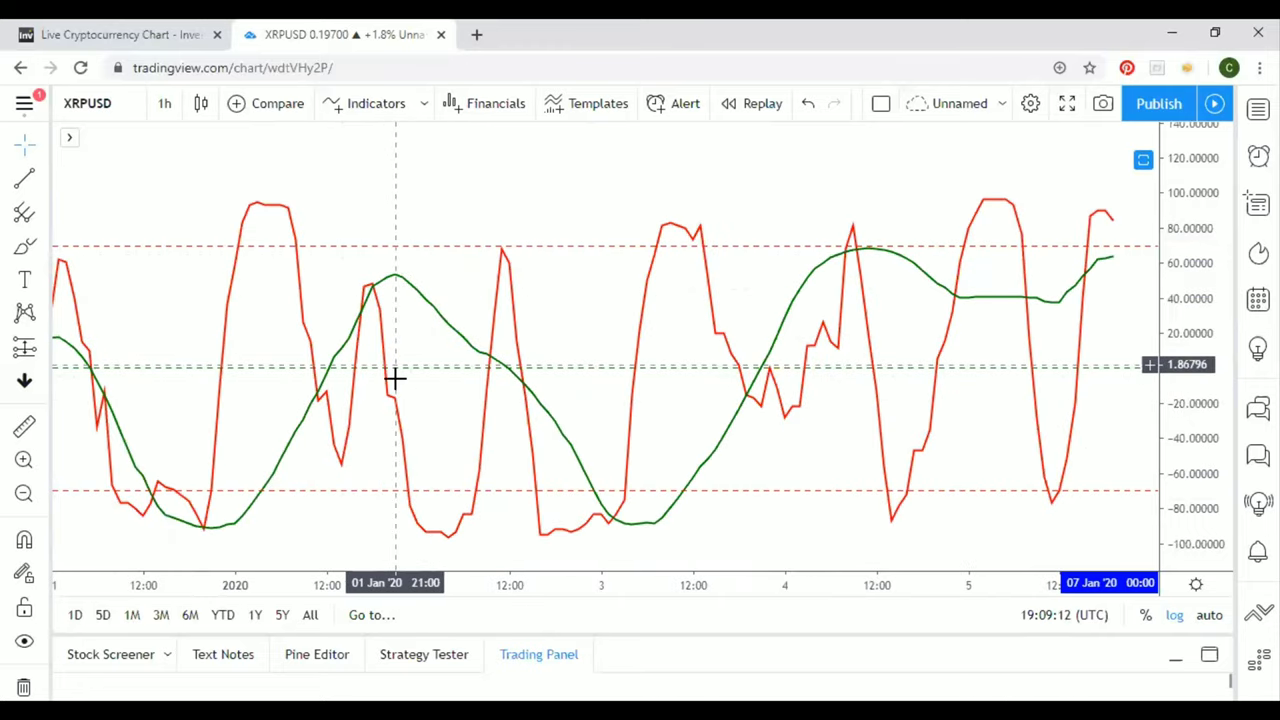
drag(396, 378, 760, 364)
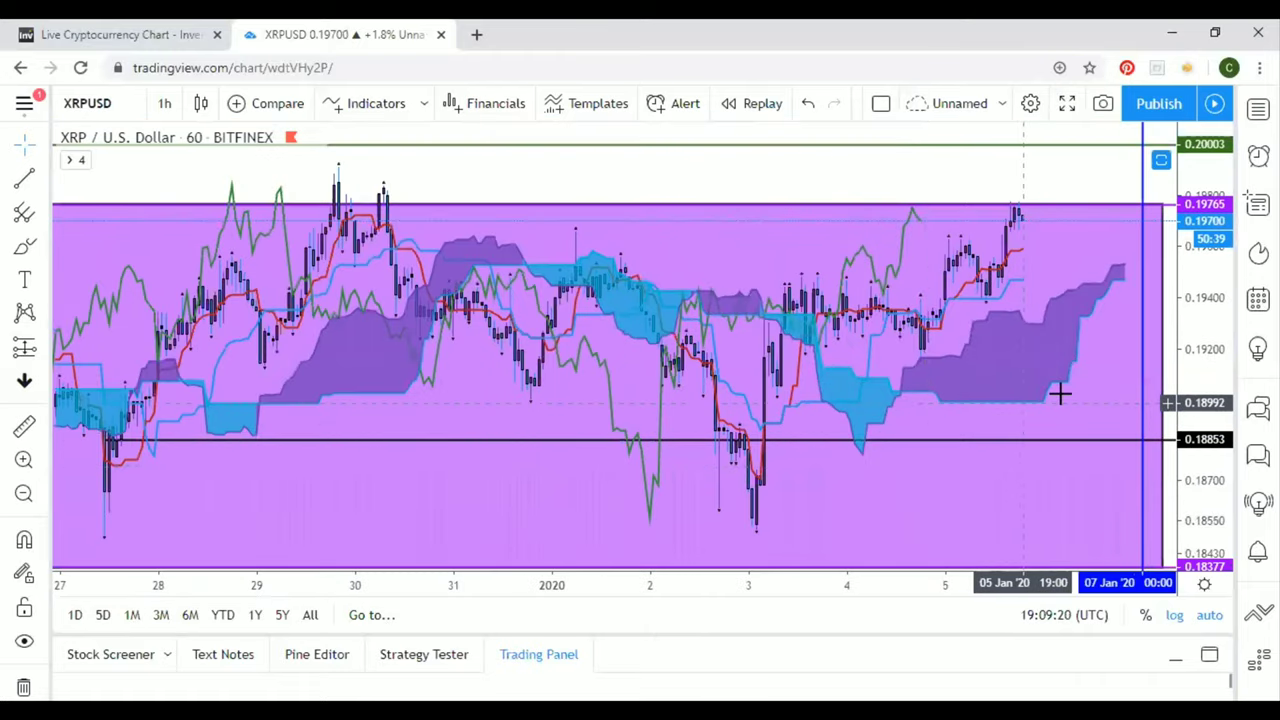
mouse_move(1000, 404)
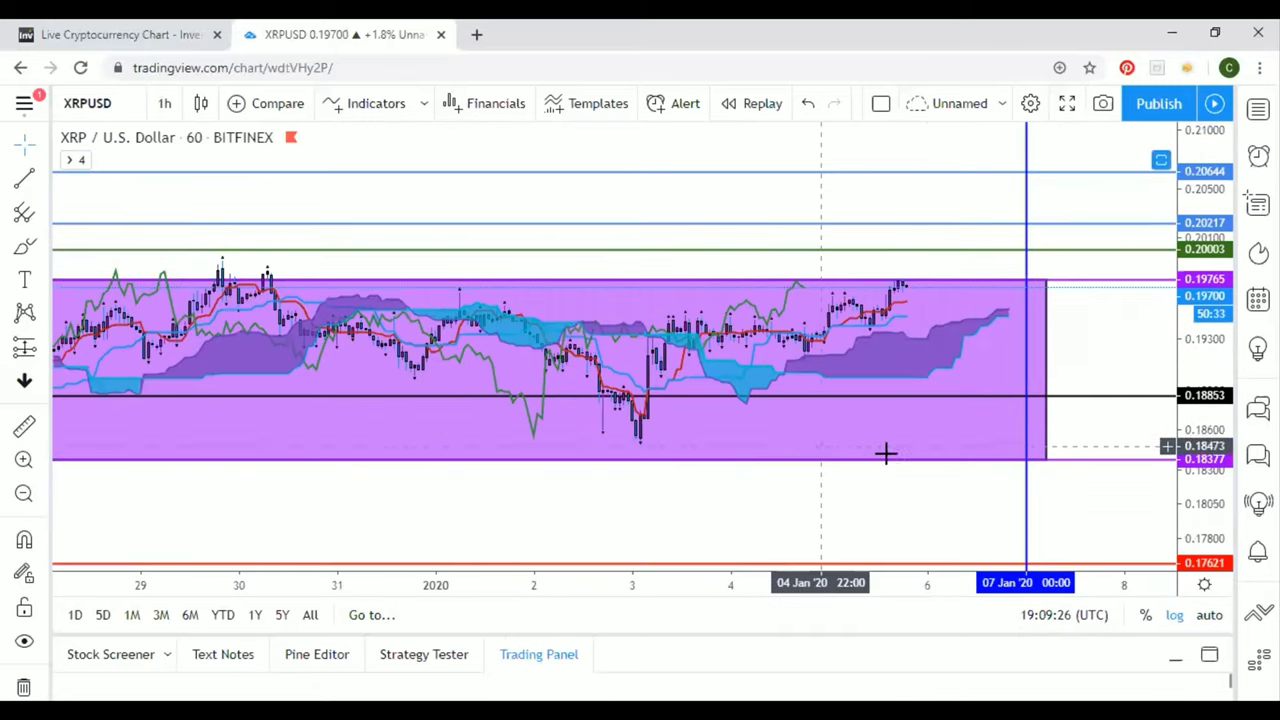
mouse_move(1088, 404)
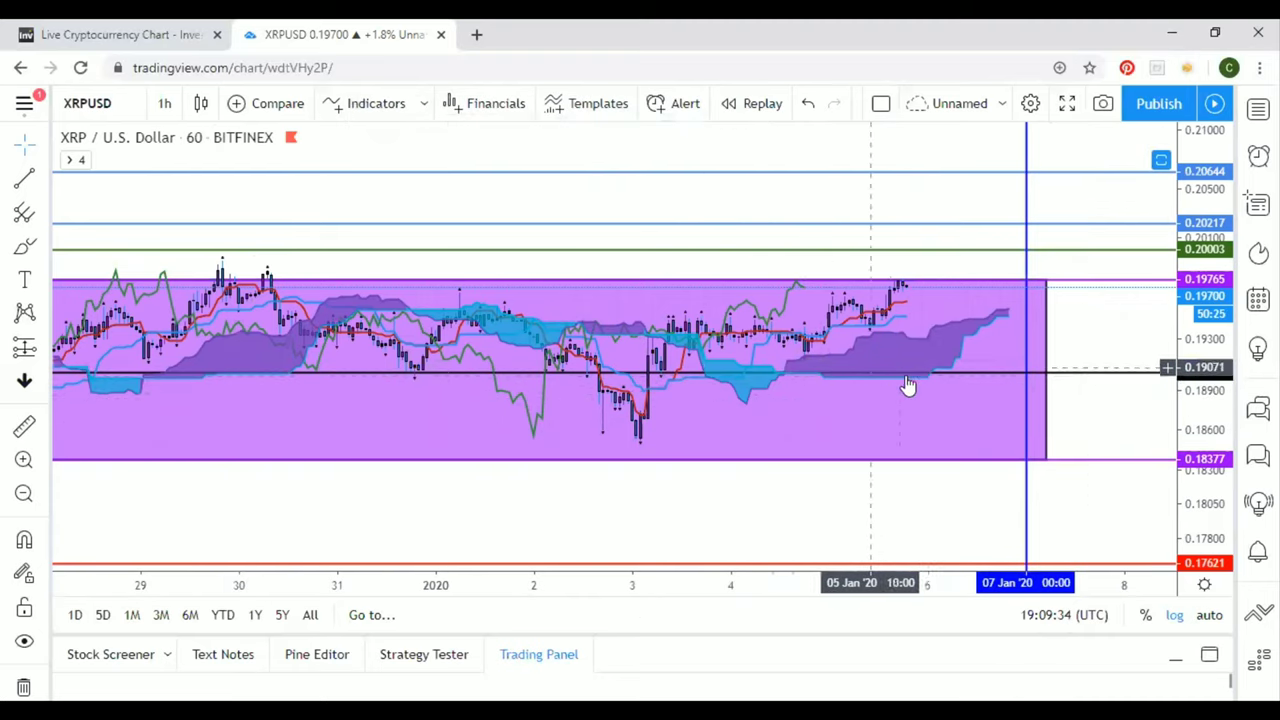
mouse_move(348, 384)
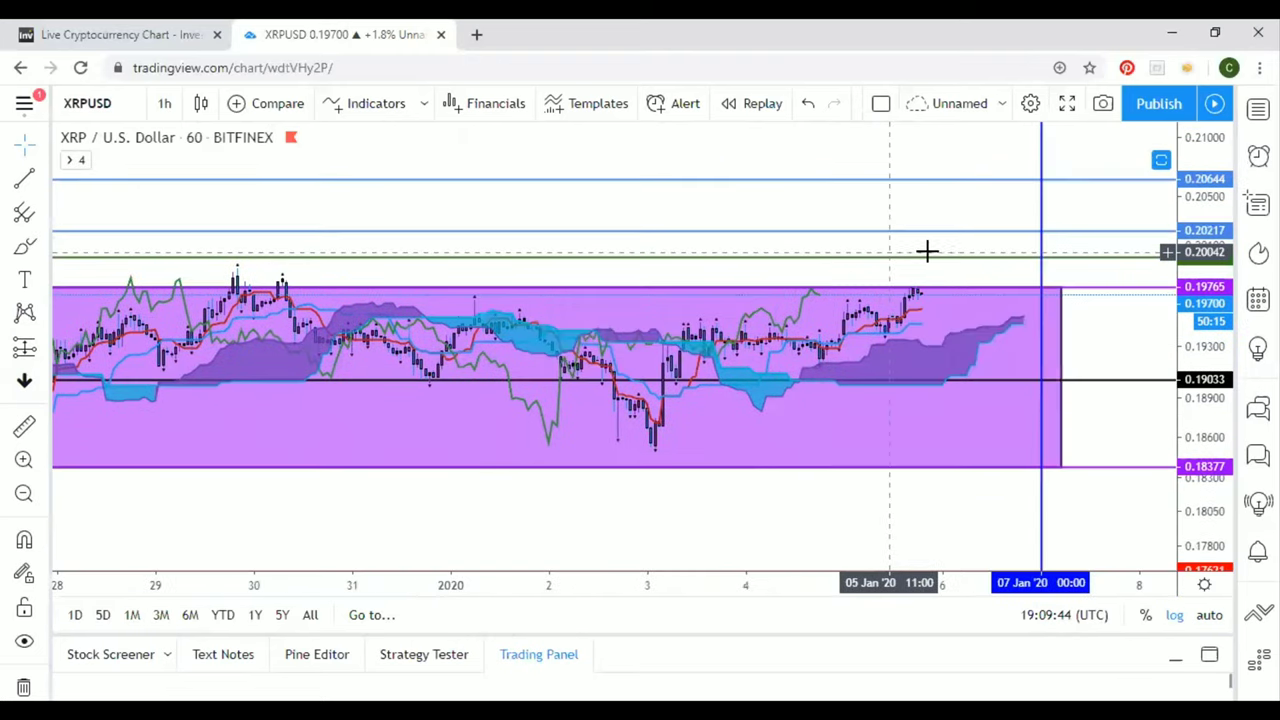
mouse_move(1050, 432)
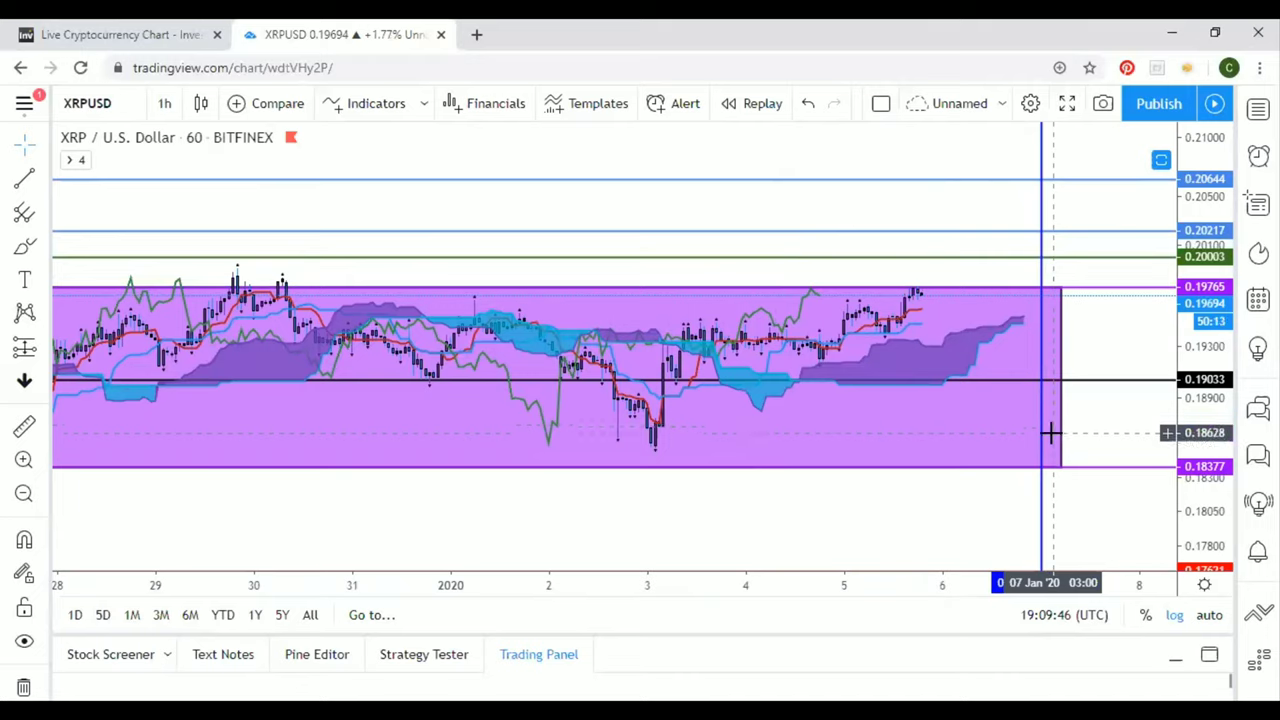
mouse_move(196, 316)
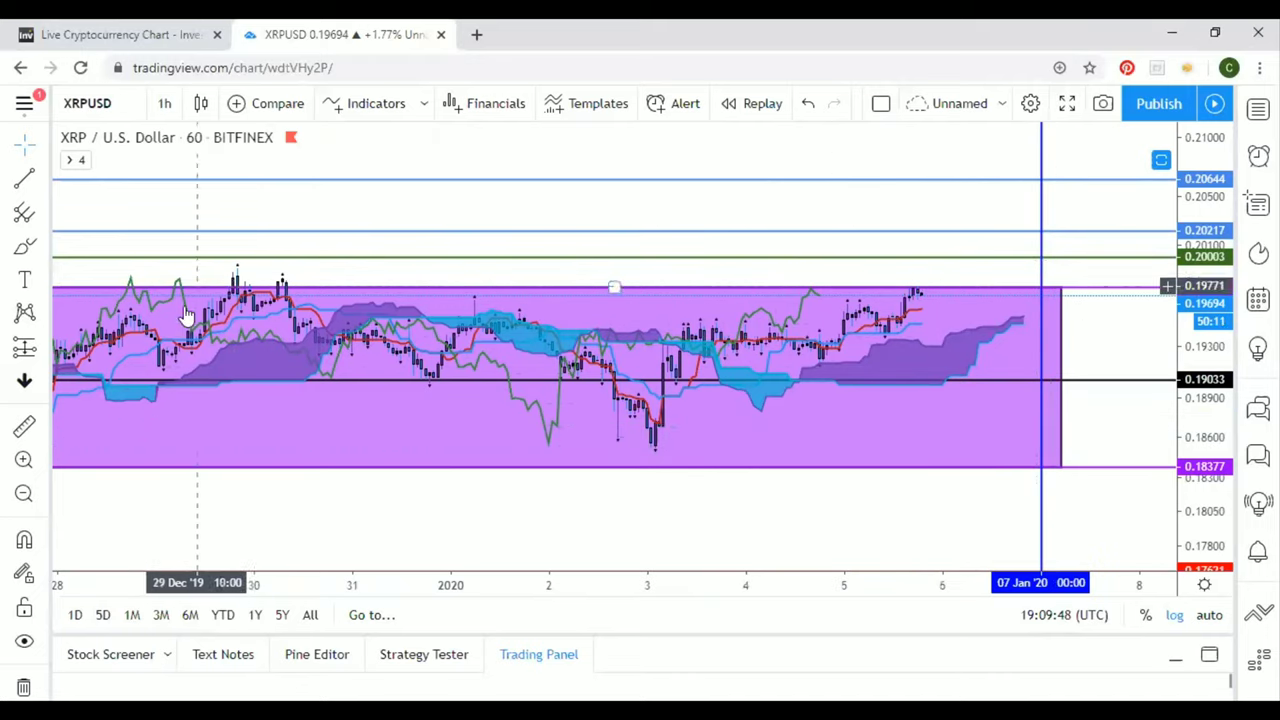
mouse_move(956, 376)
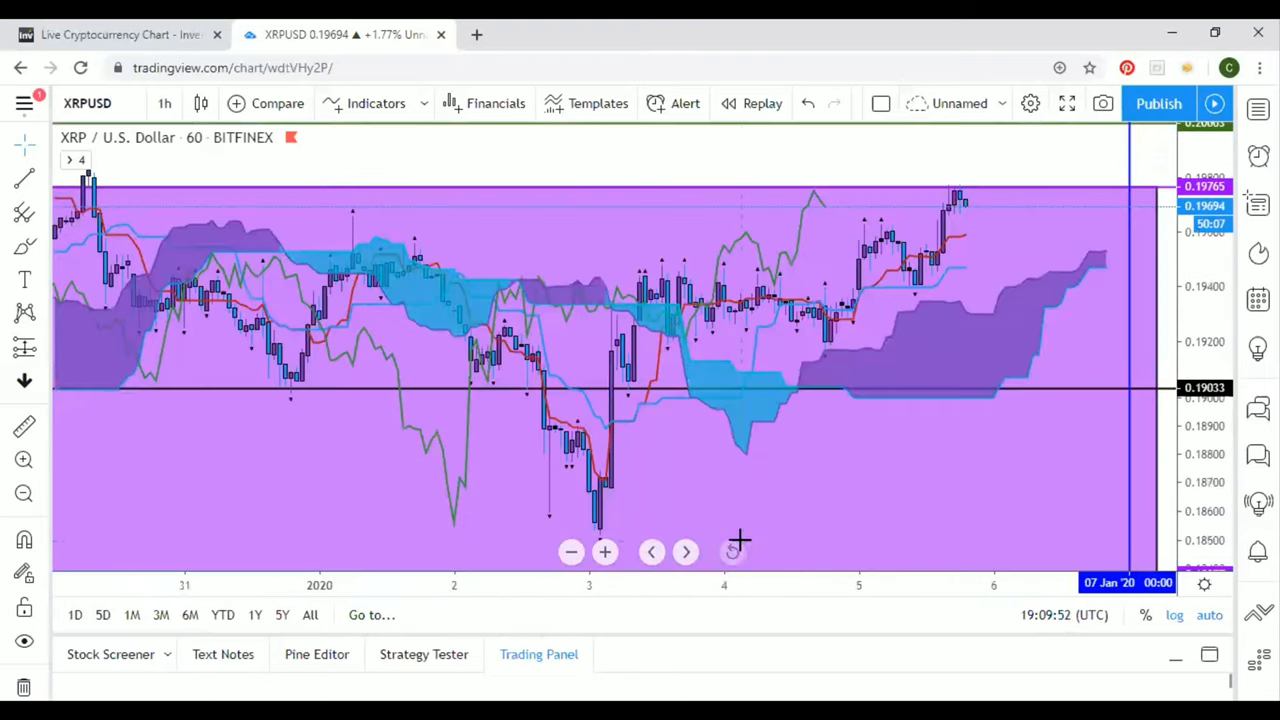
Step: Change the XRPUSD chart interval to 1 day via the interval dropdown
click(164, 104)
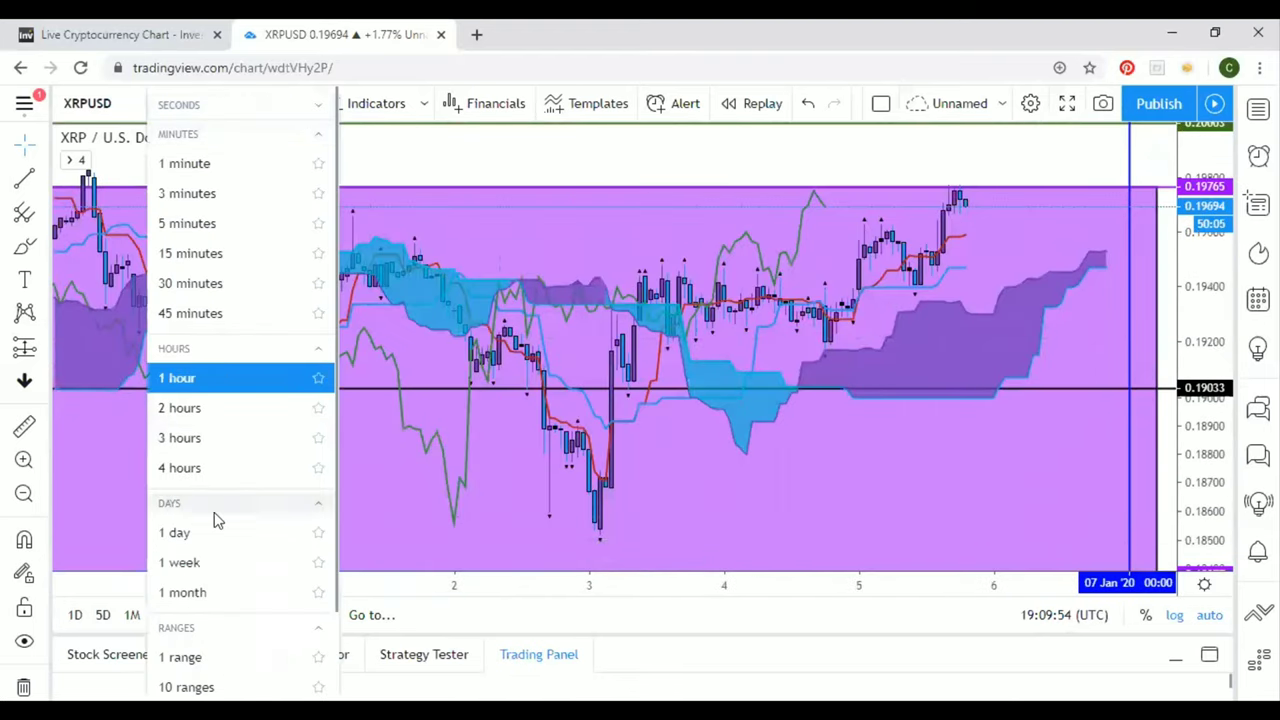
click(176, 532)
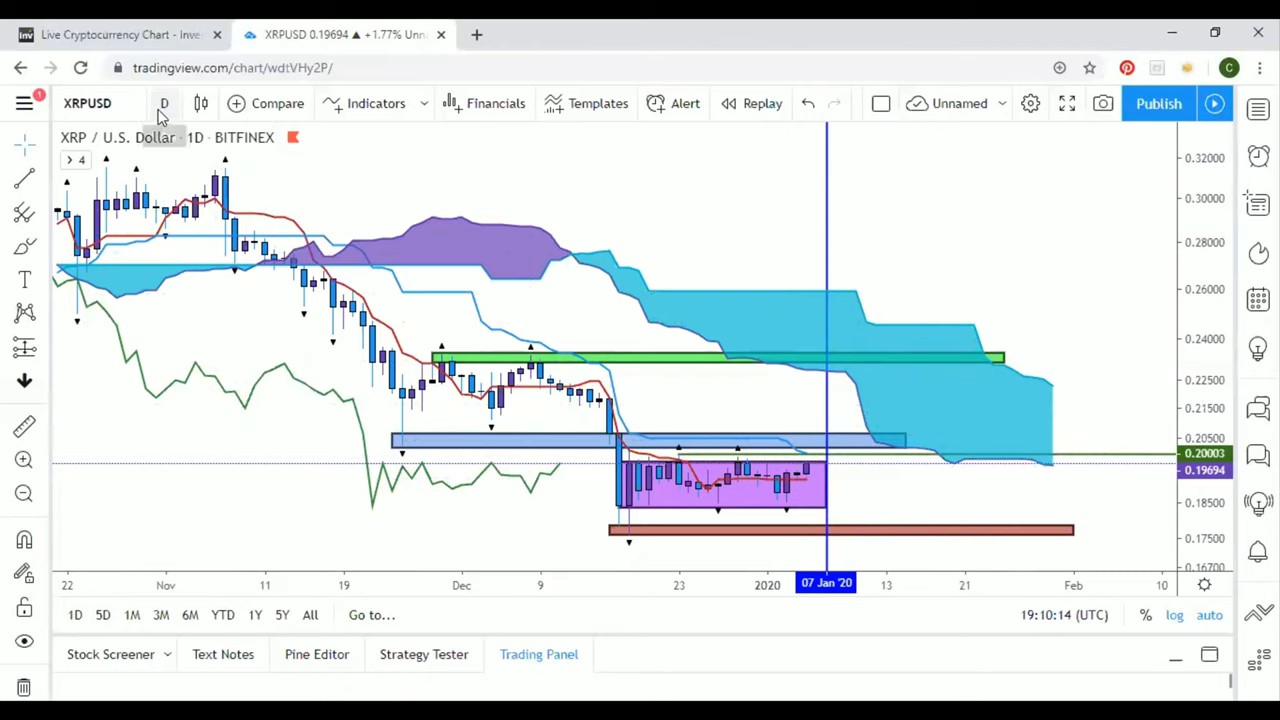
mouse_move(980, 164)
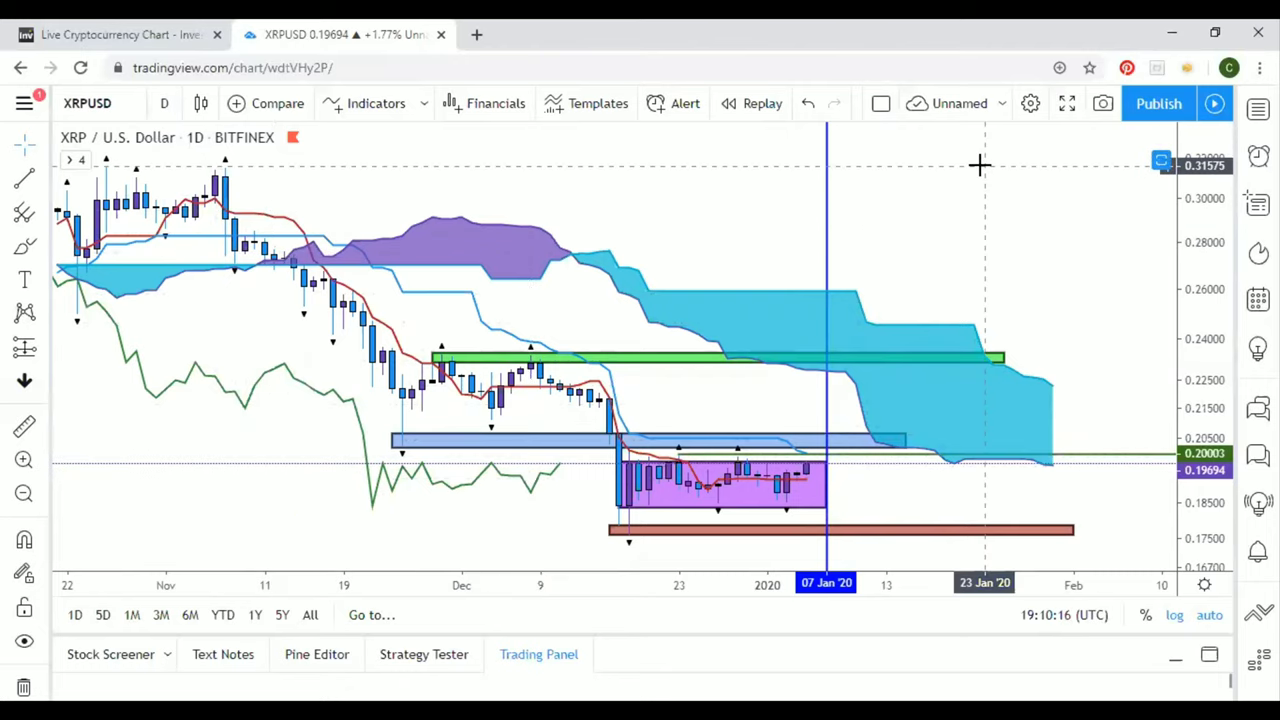